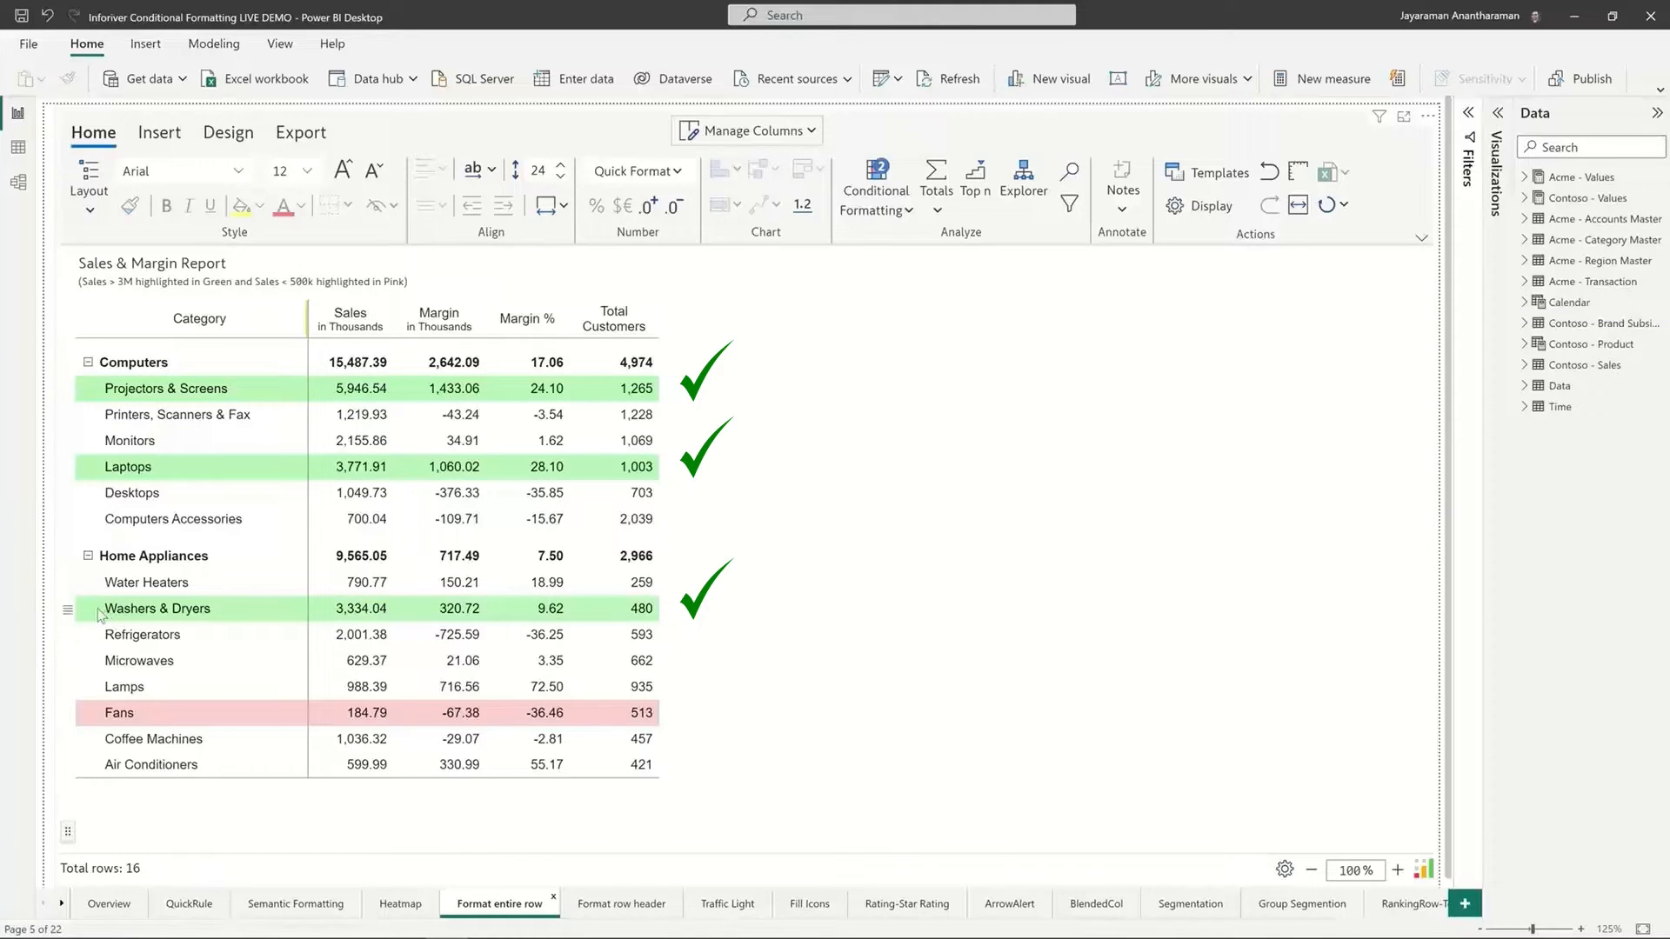
mouse_move(295, 663)
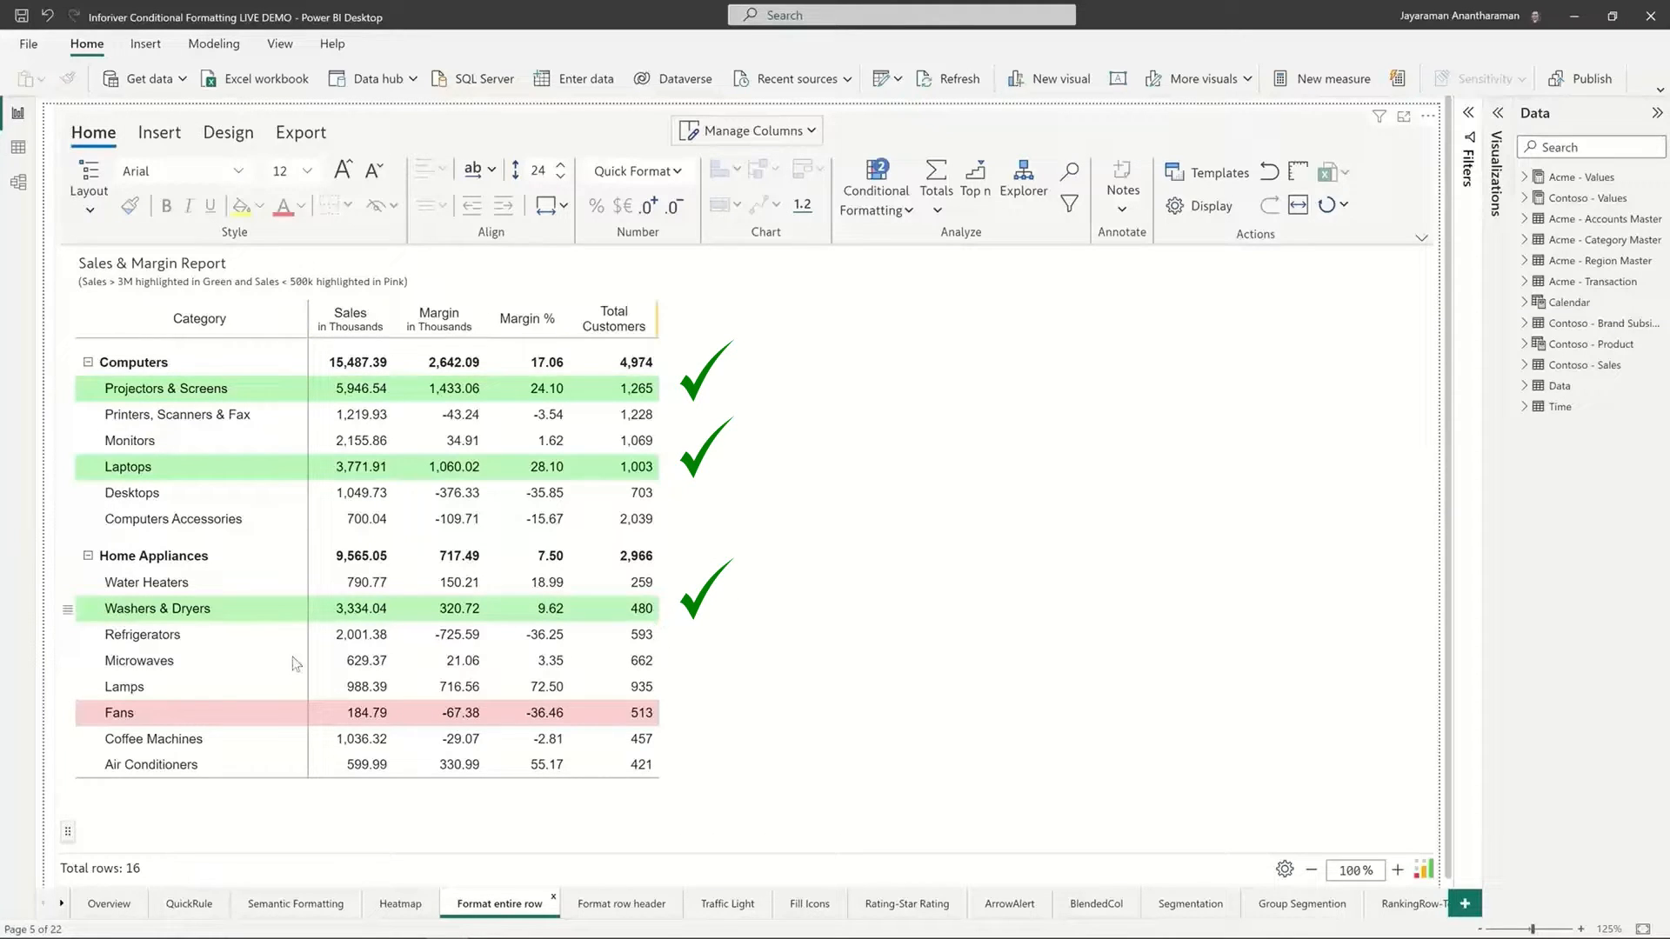
mouse_move(107, 722)
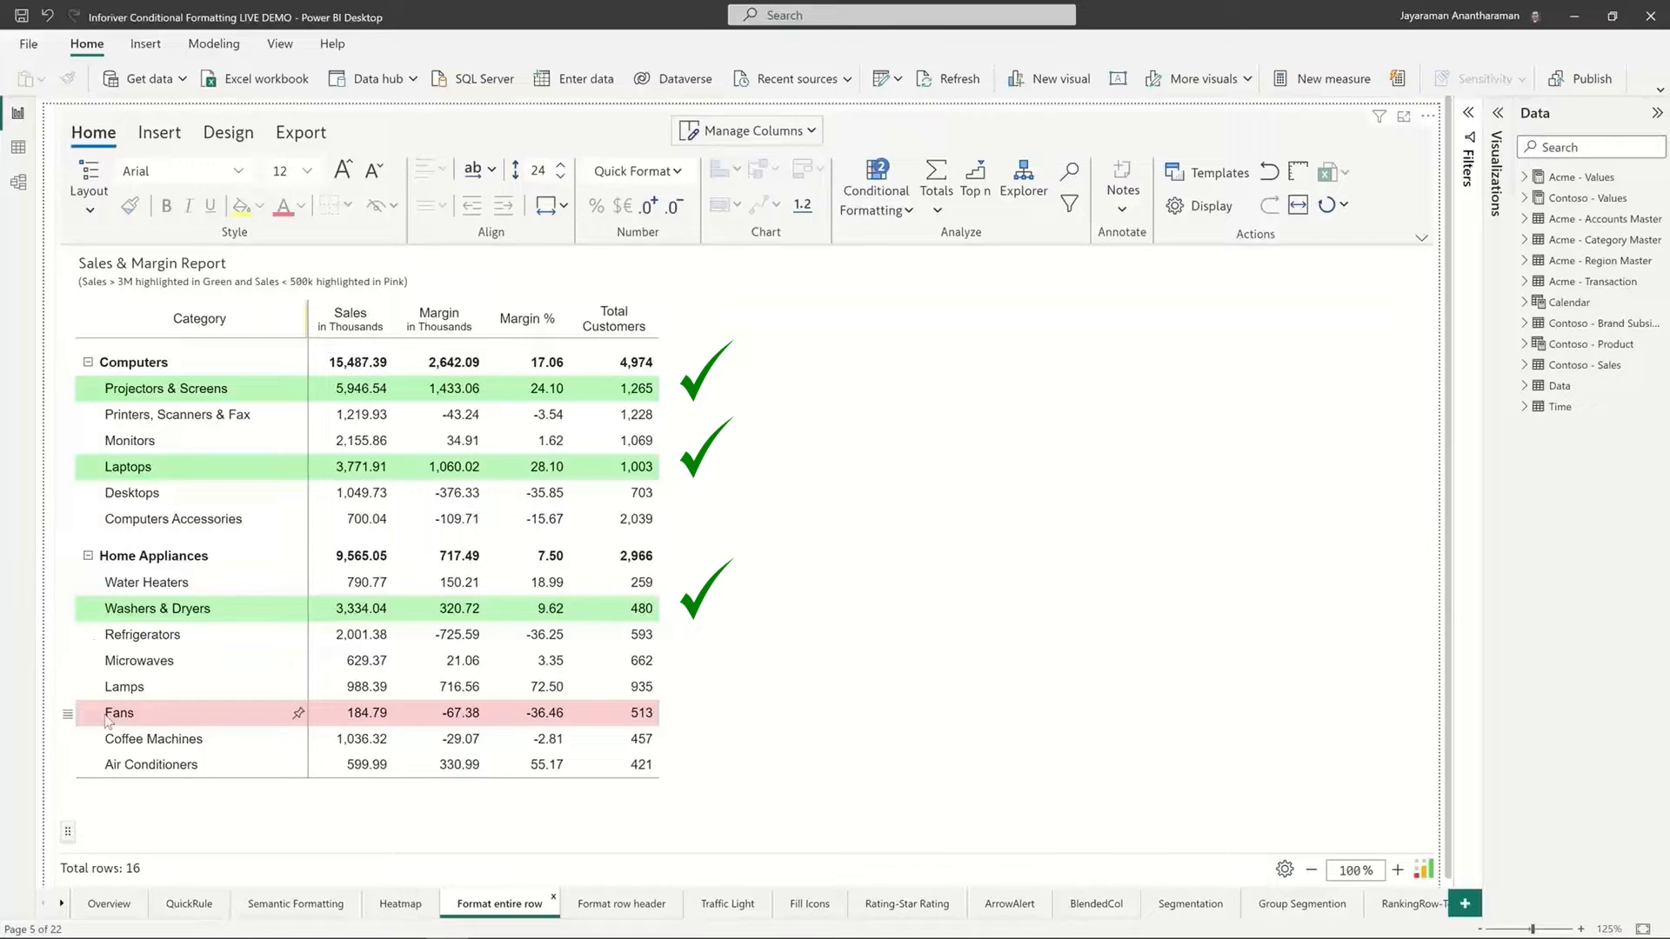
mouse_move(157, 712)
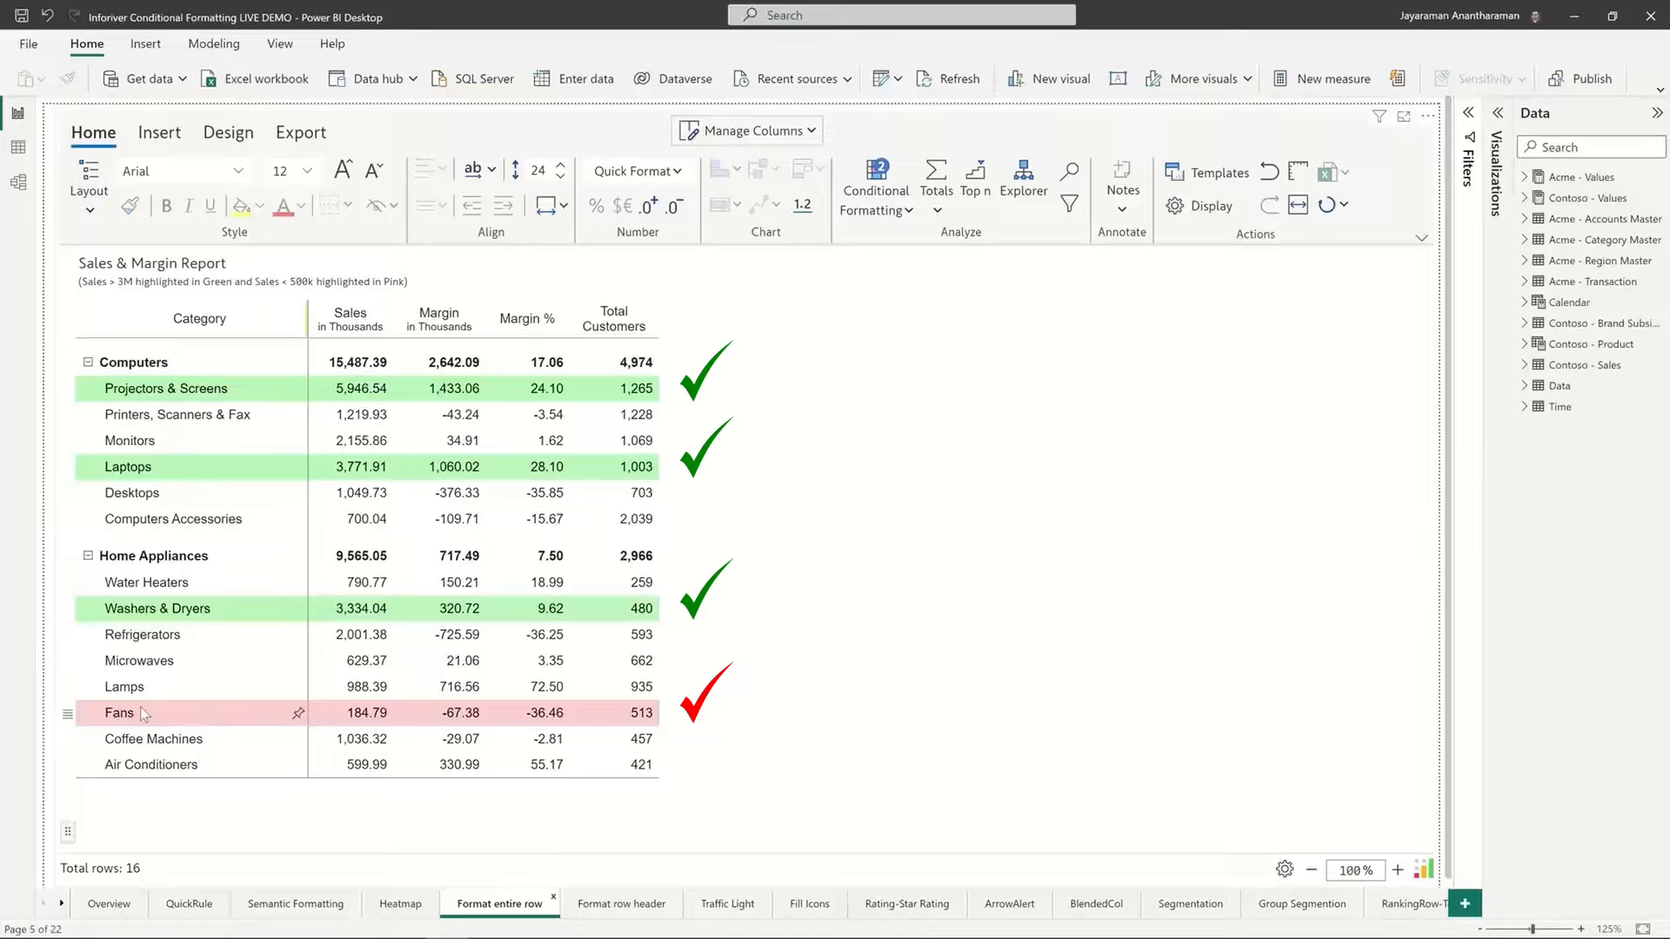
mouse_move(1129, 367)
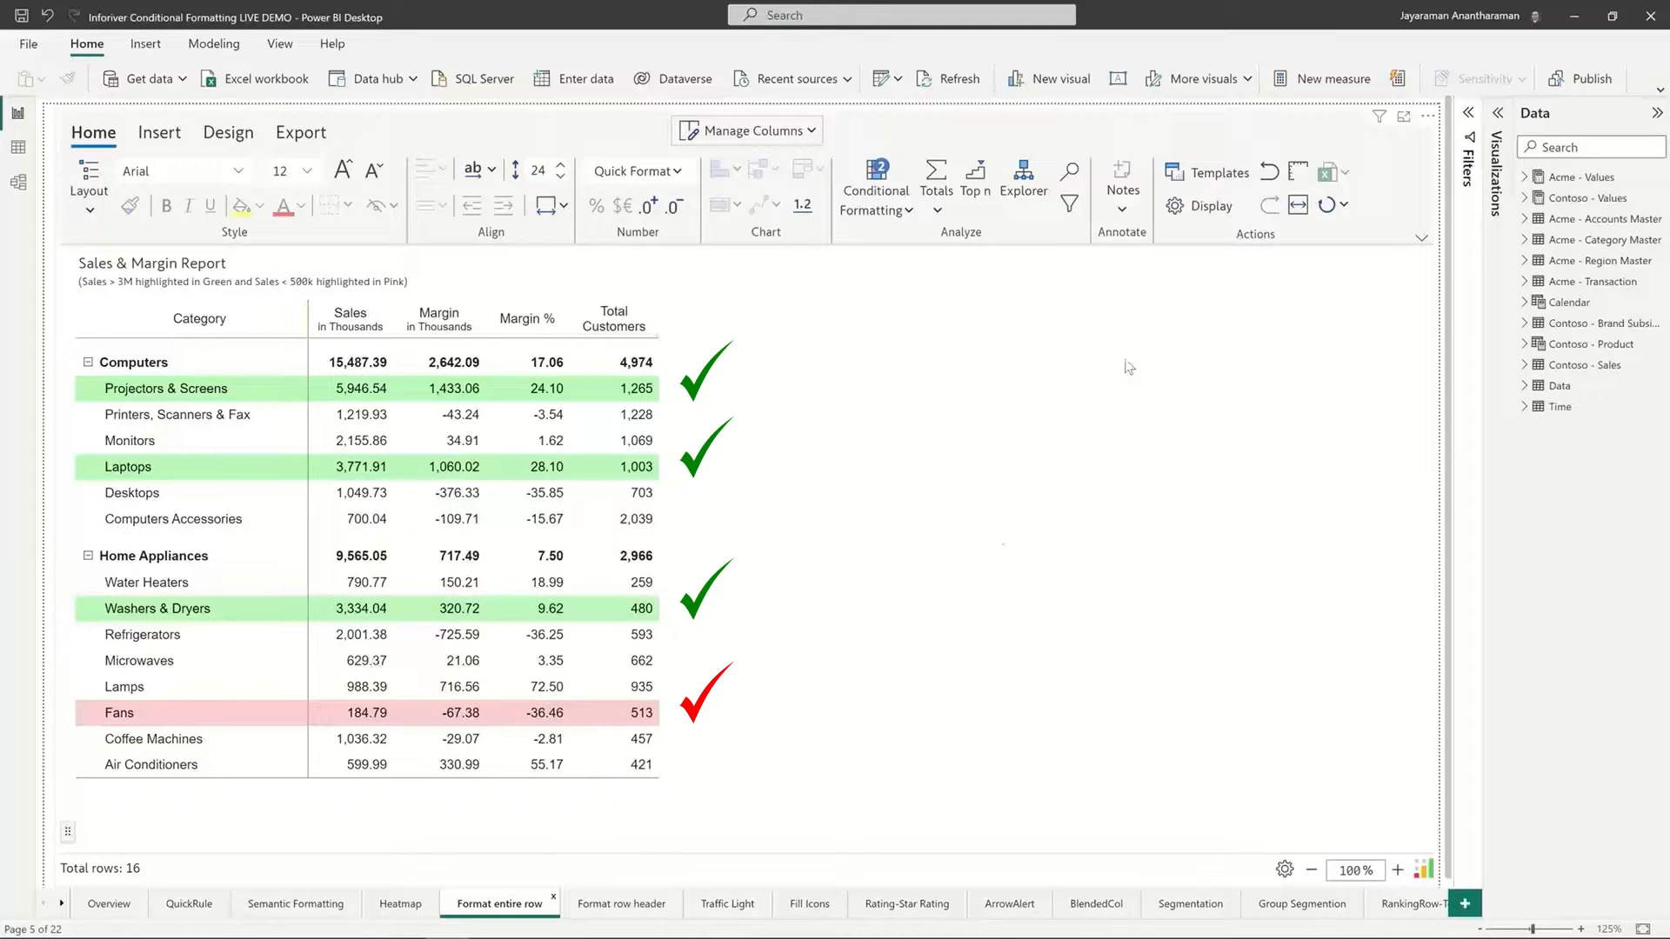
Select the Inforiver table visual on the Format entire row page.
left_click(876, 181)
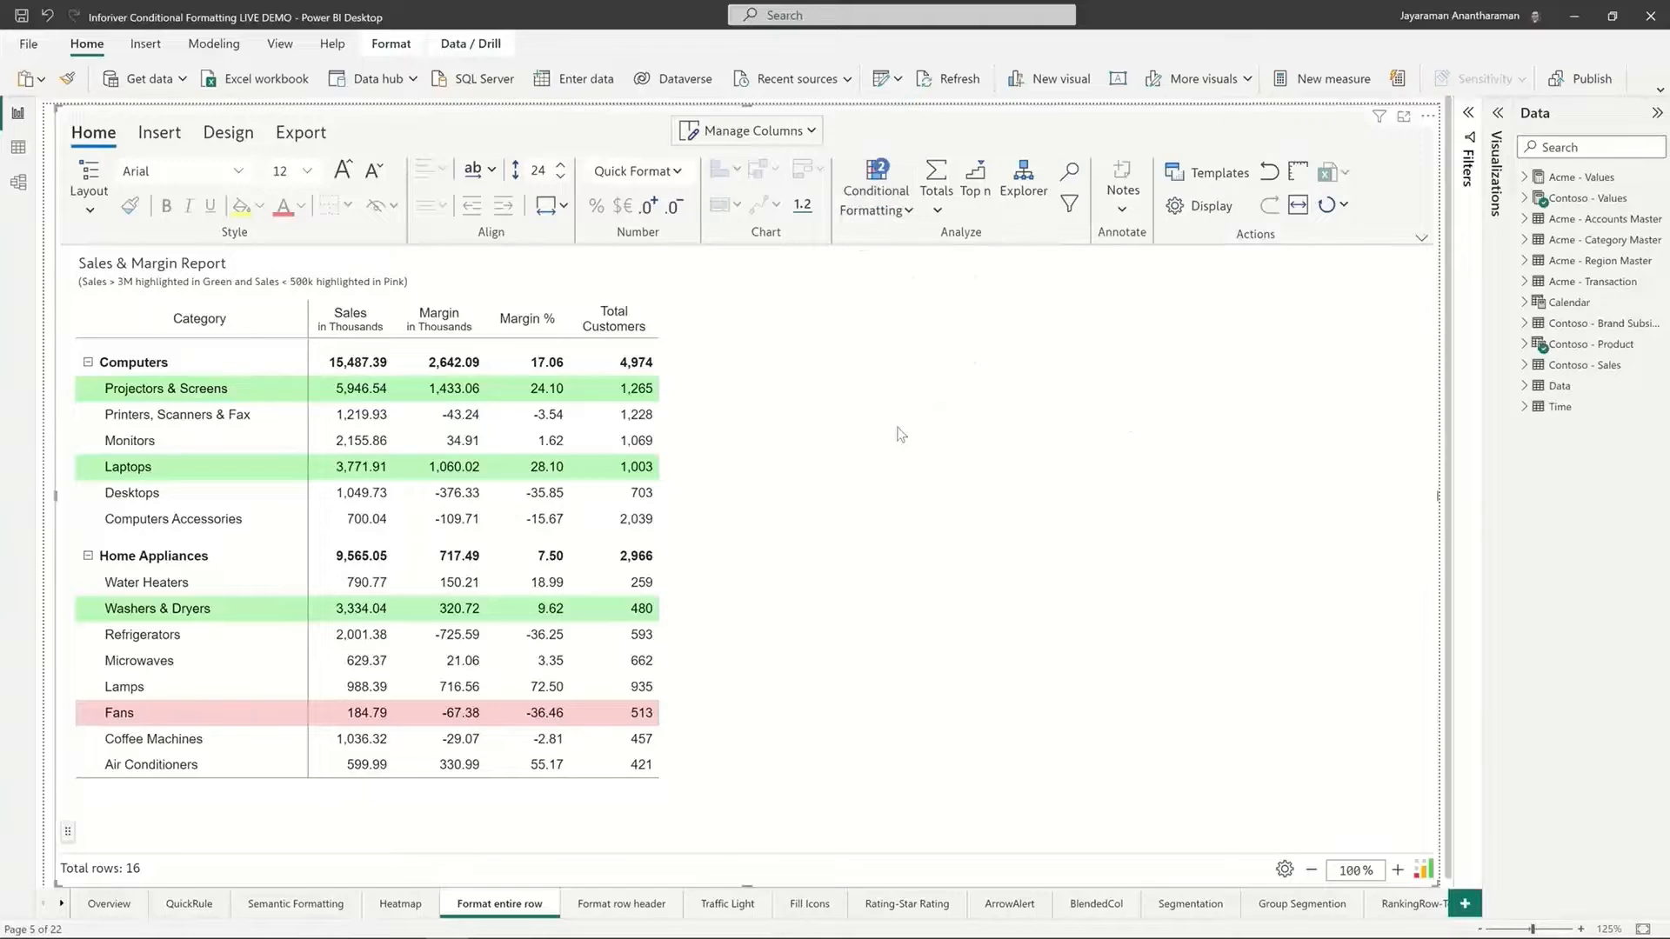
Show the conditional formatting rules list with 'Sales > 3m' and 'Sales <500k'.
left_click(874, 181)
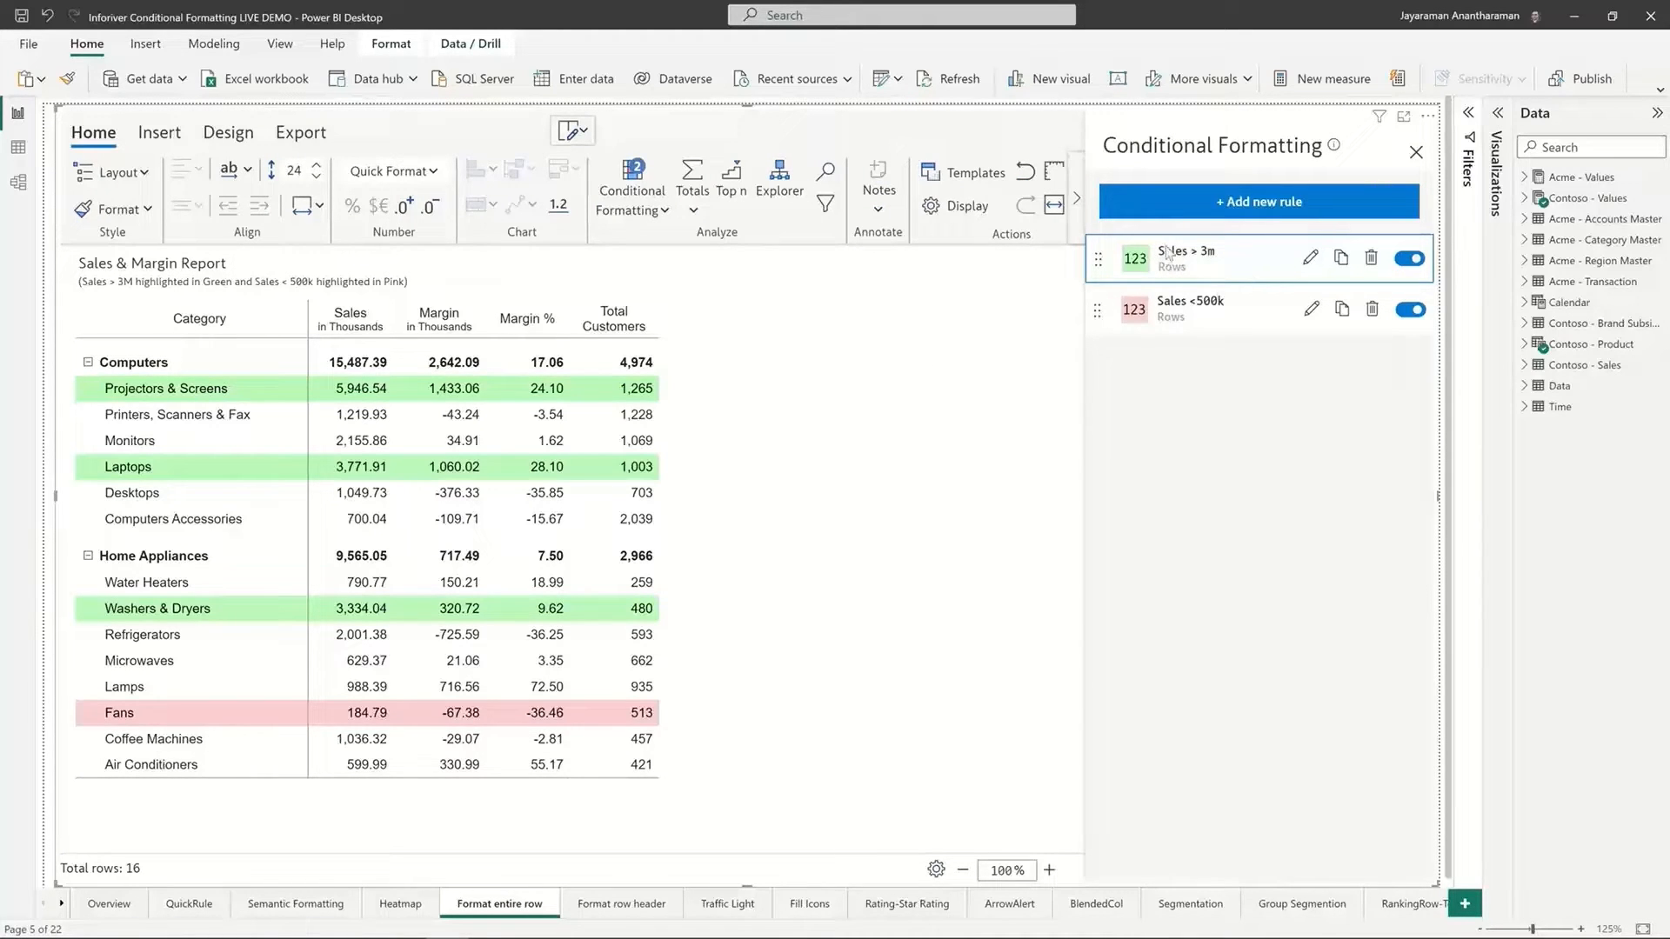
mouse_move(1157, 361)
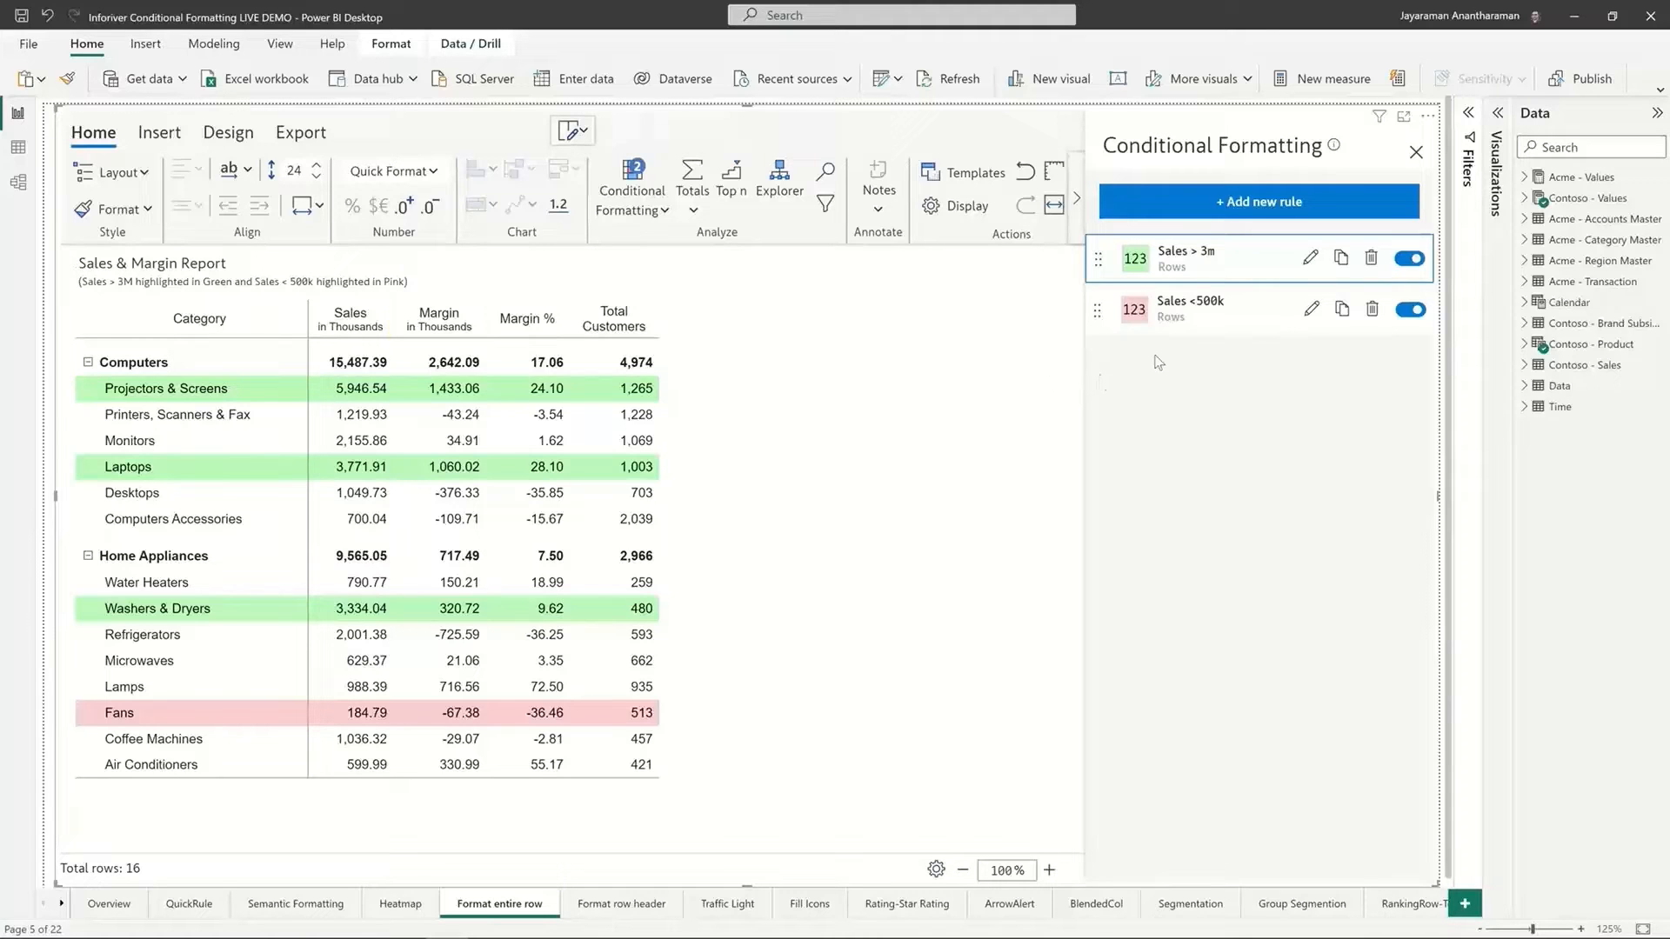
mouse_move(1152, 294)
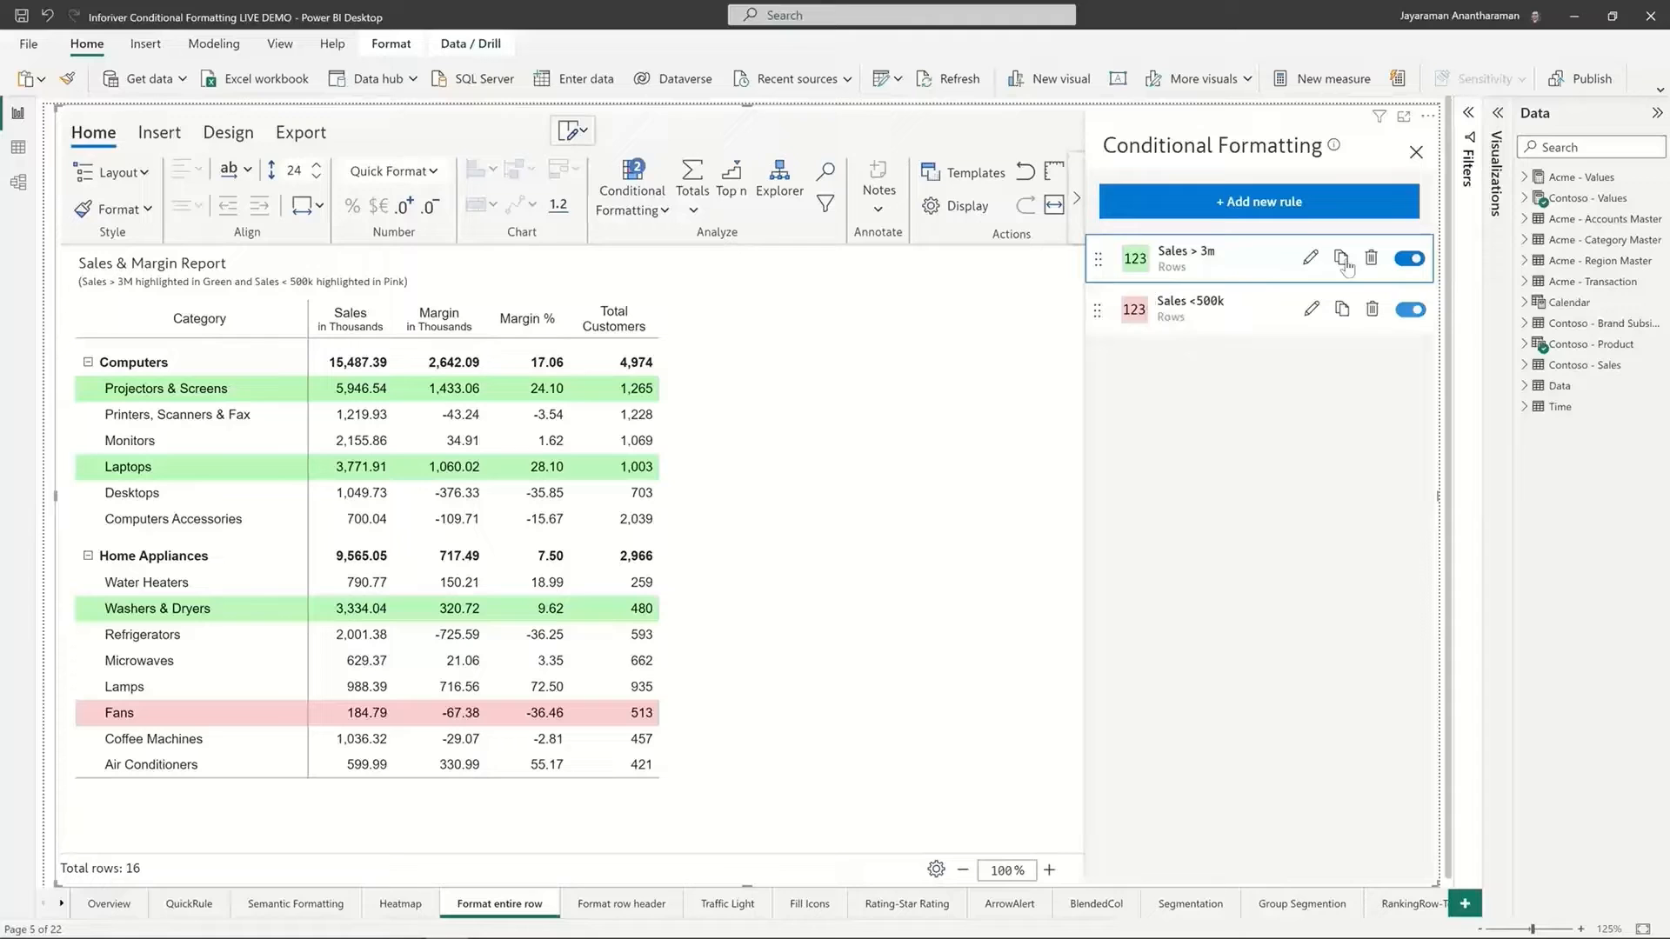
Edit the 'Sales > 3m' rule to apply to Sales cells only, then back to entire rows, applying each.
left_click(1313, 258)
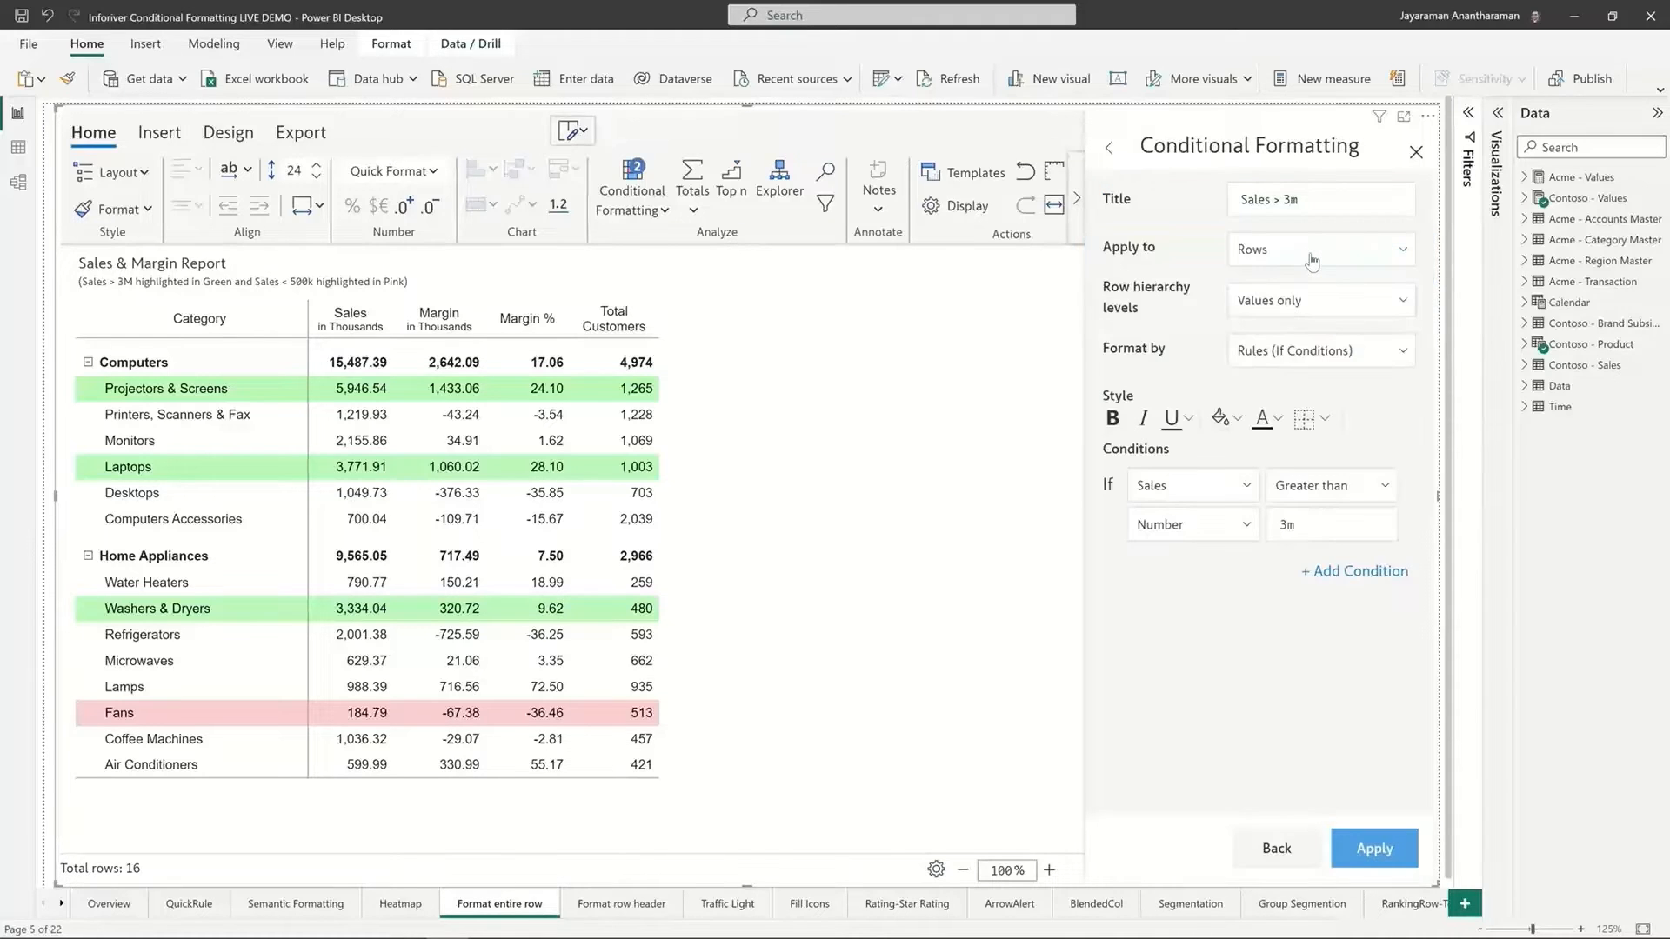
mouse_move(1230, 452)
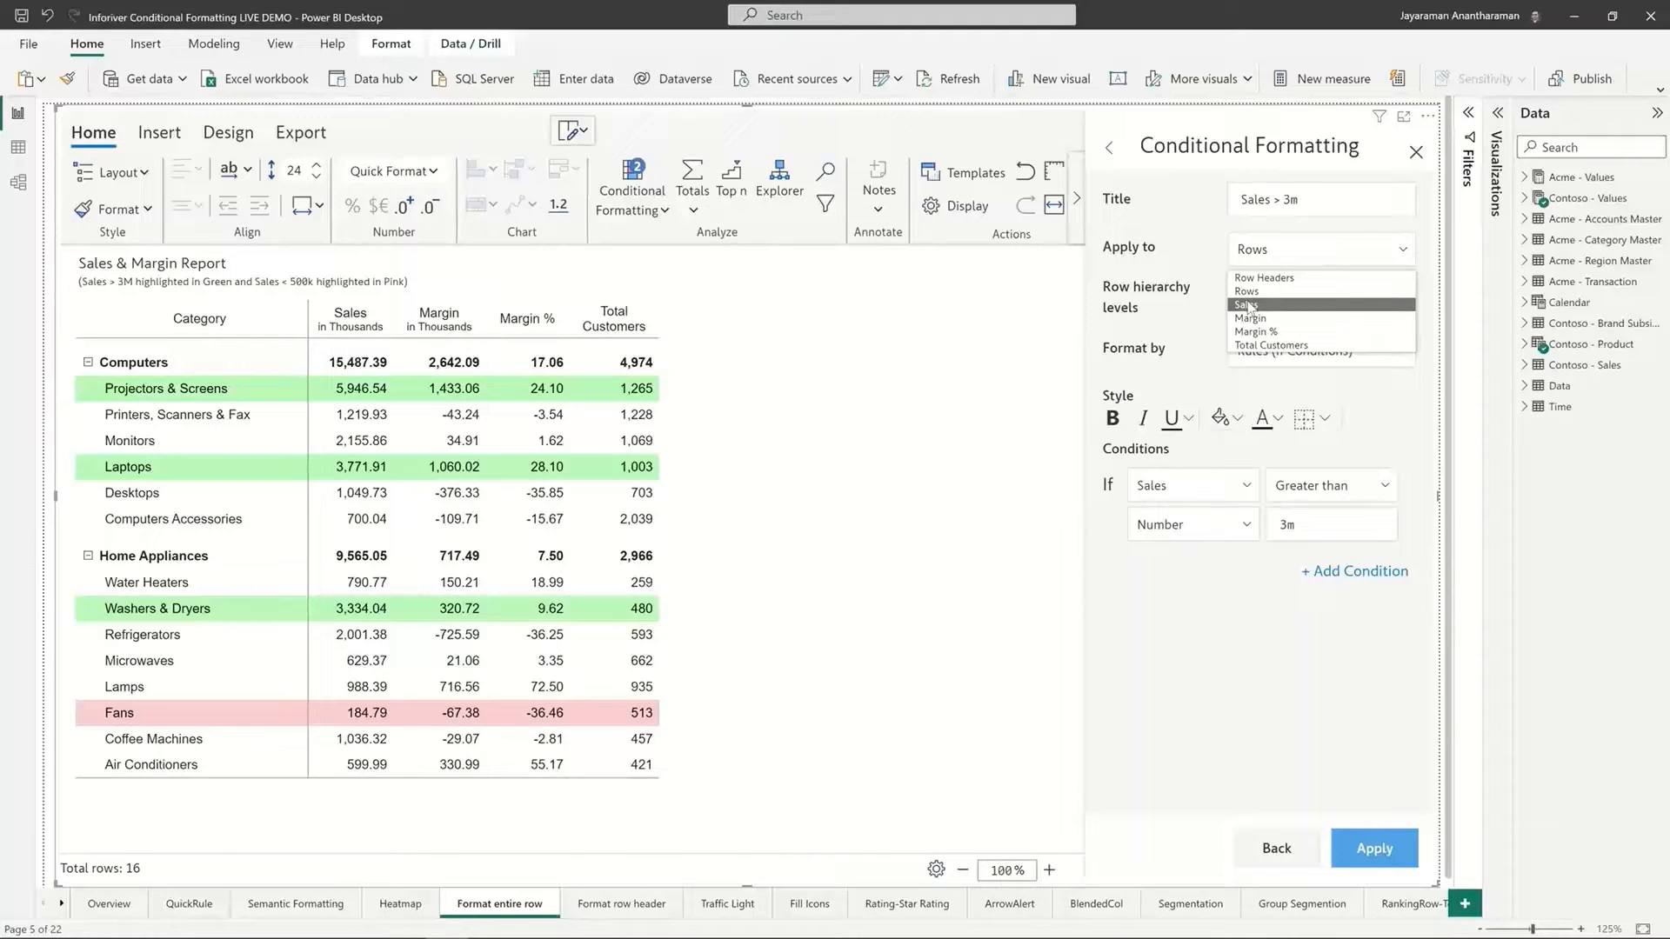
left_click(1247, 306)
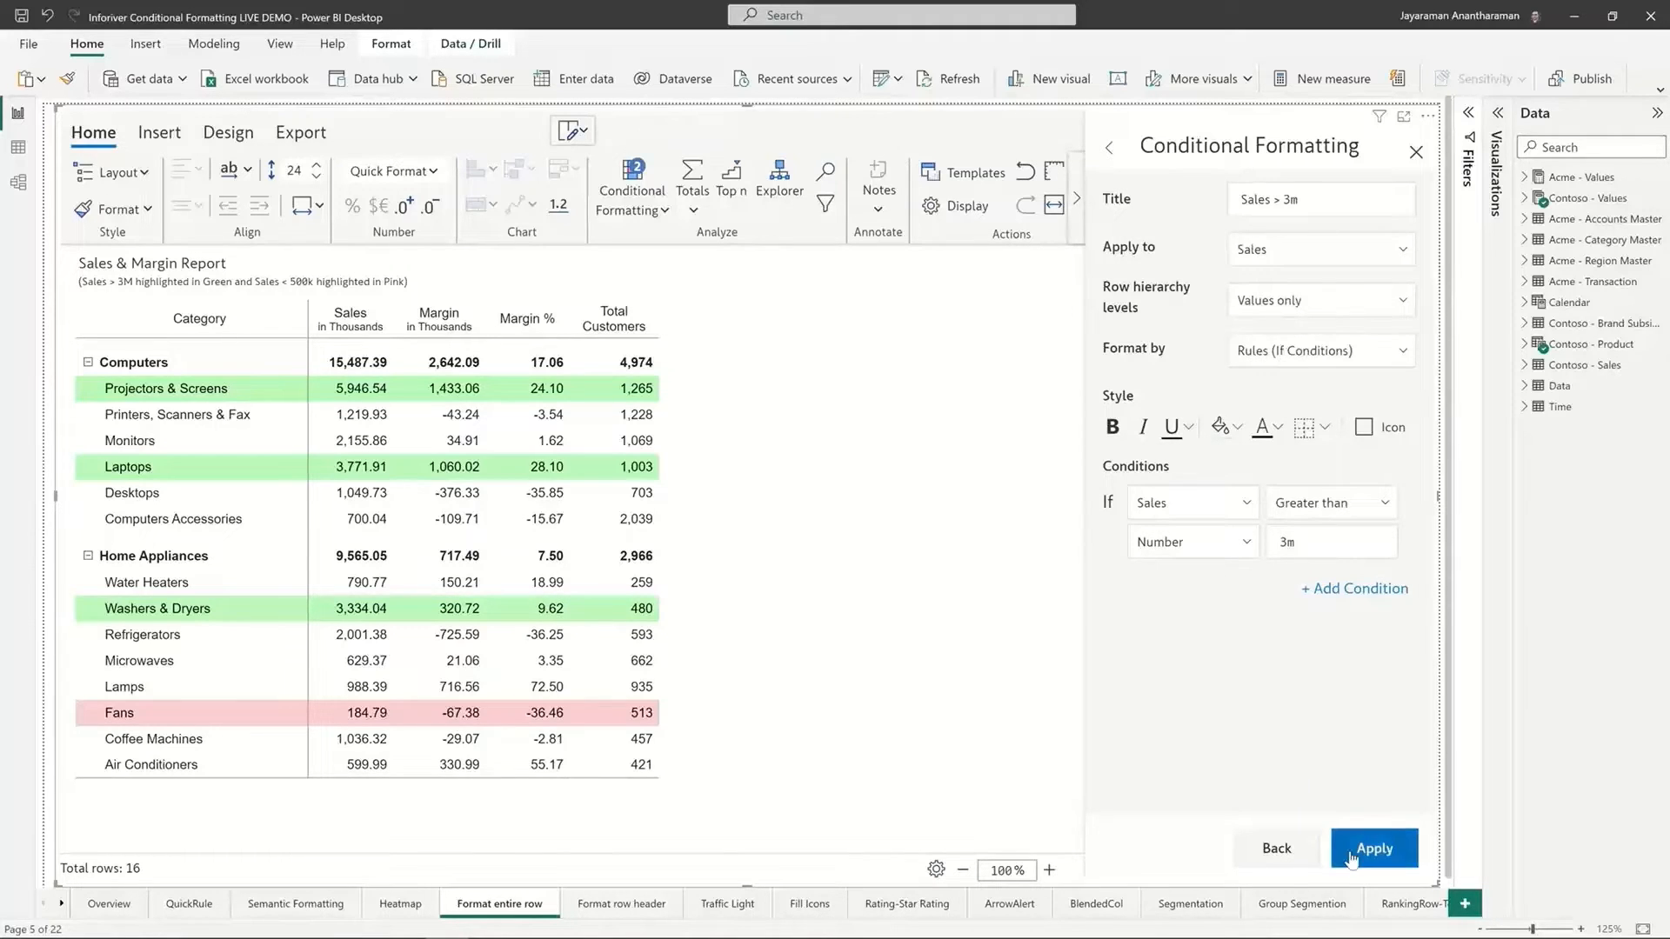
left_click(1319, 250)
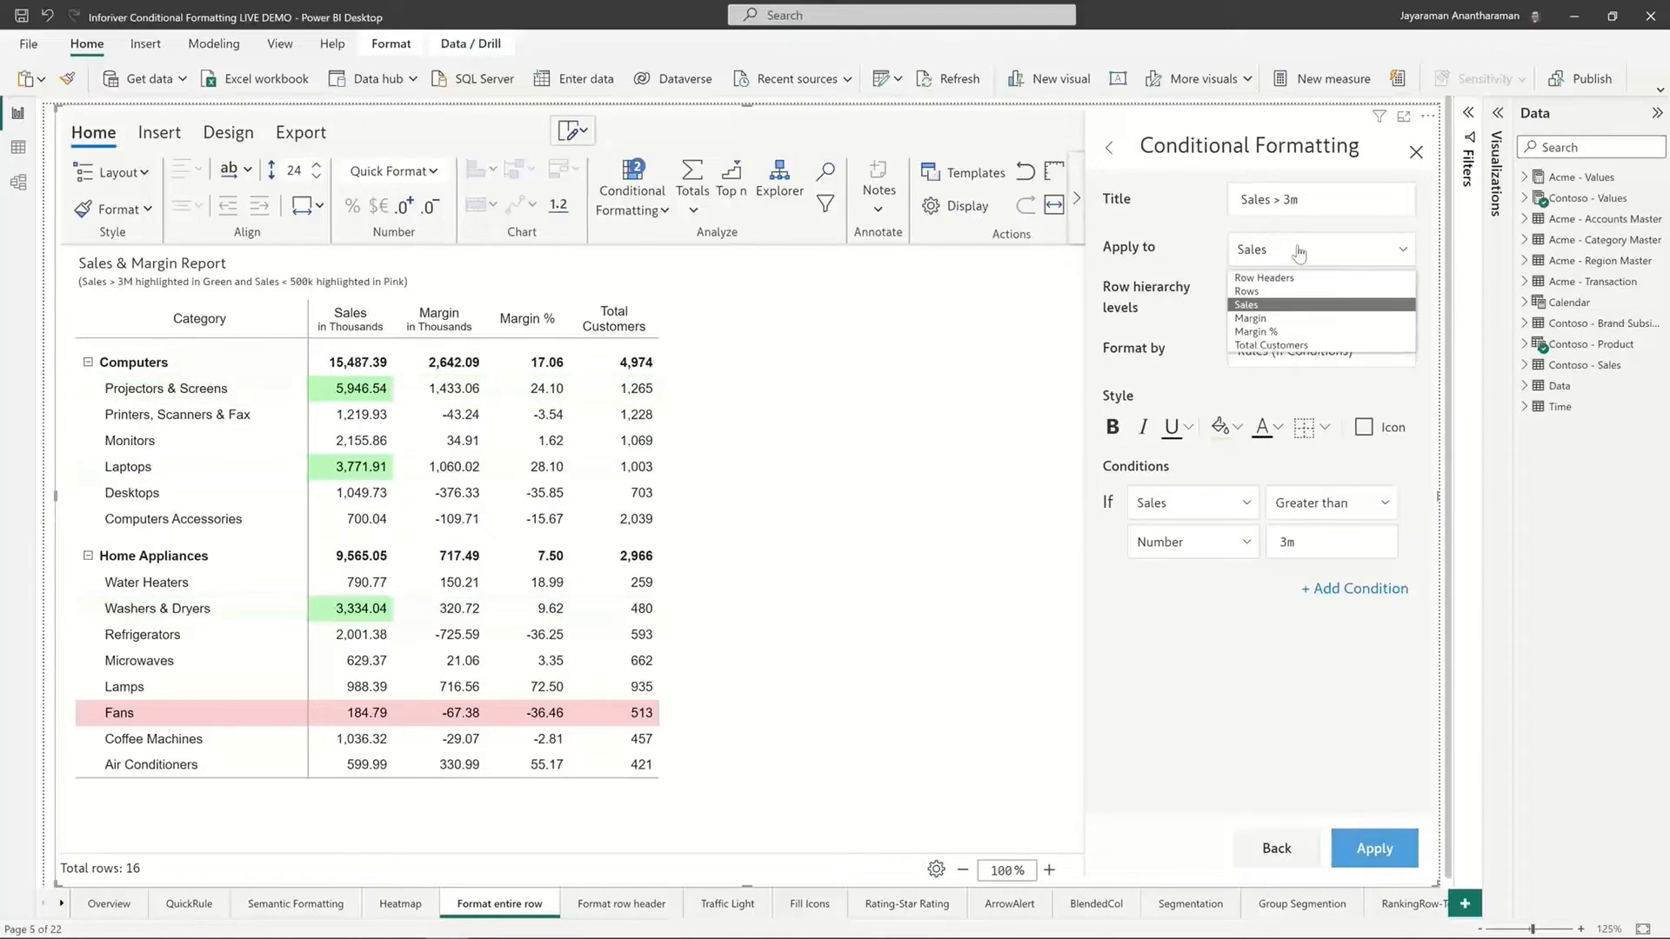
mouse_move(1262, 294)
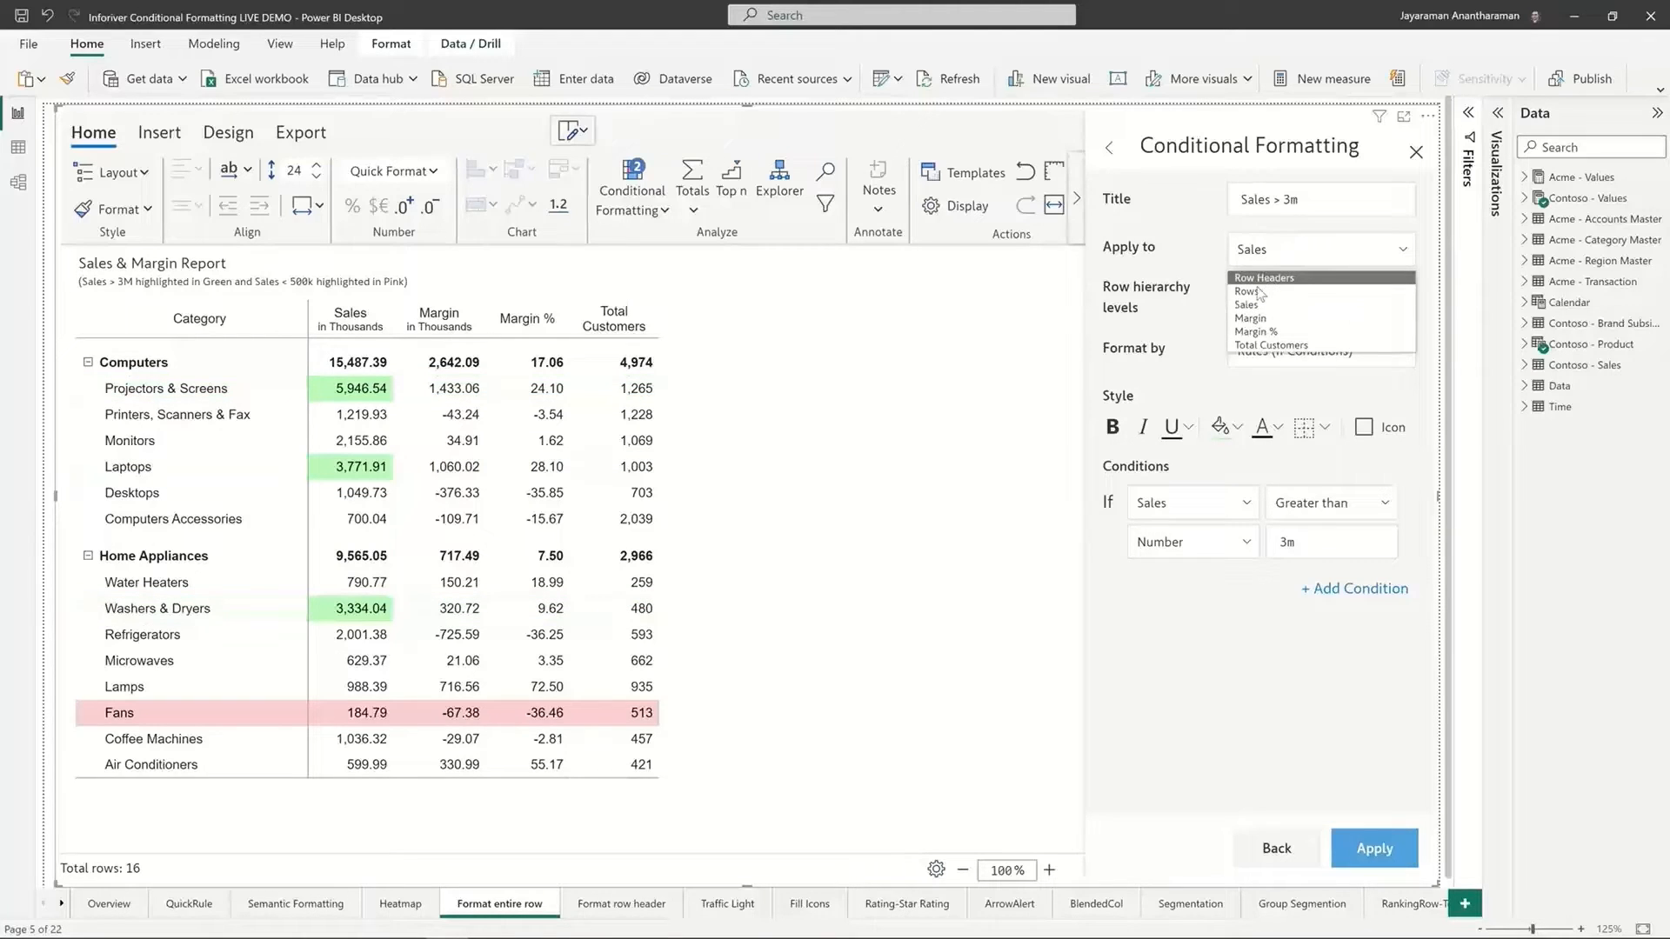
left_click(1245, 293)
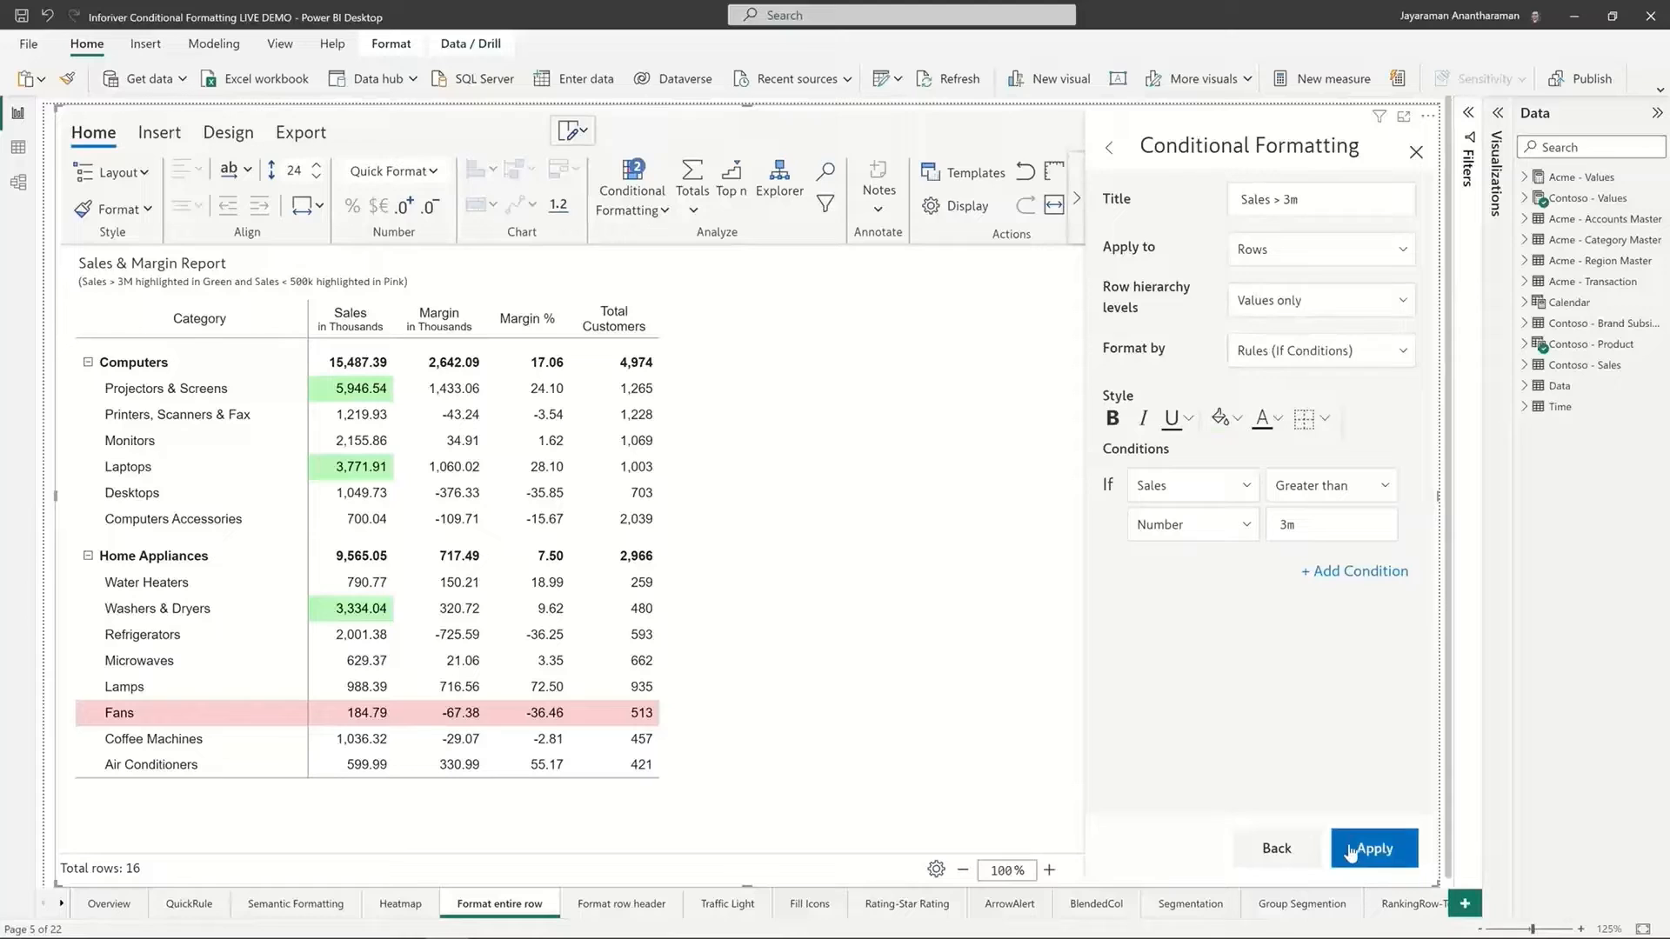
left_click(1372, 848)
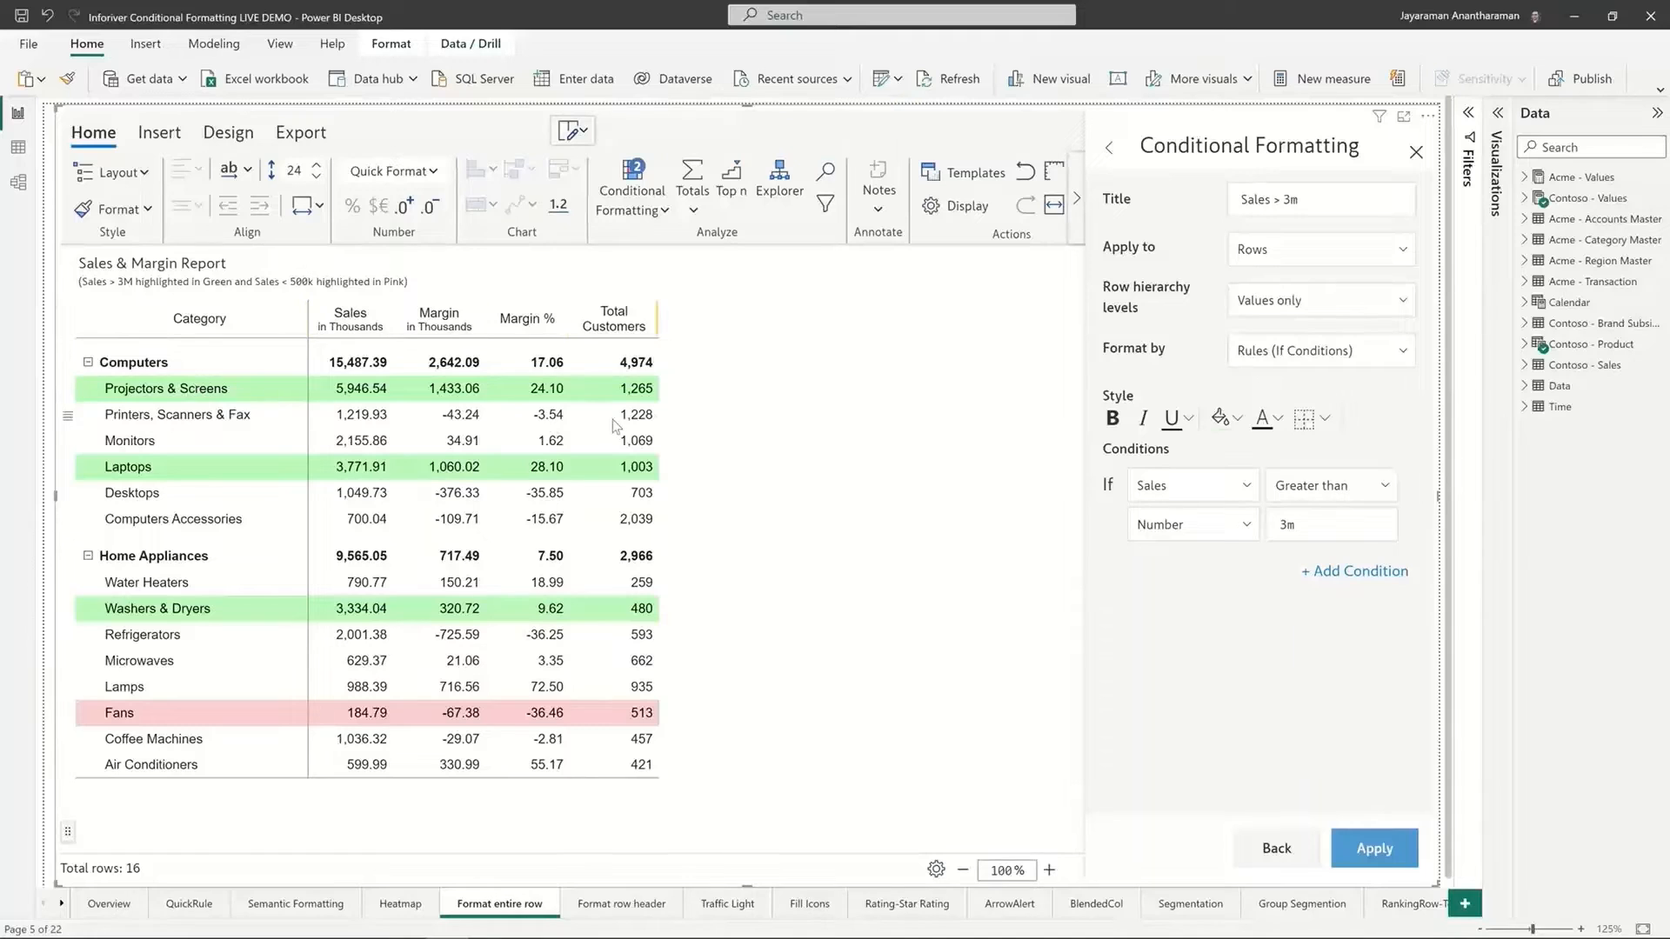
mouse_move(221, 712)
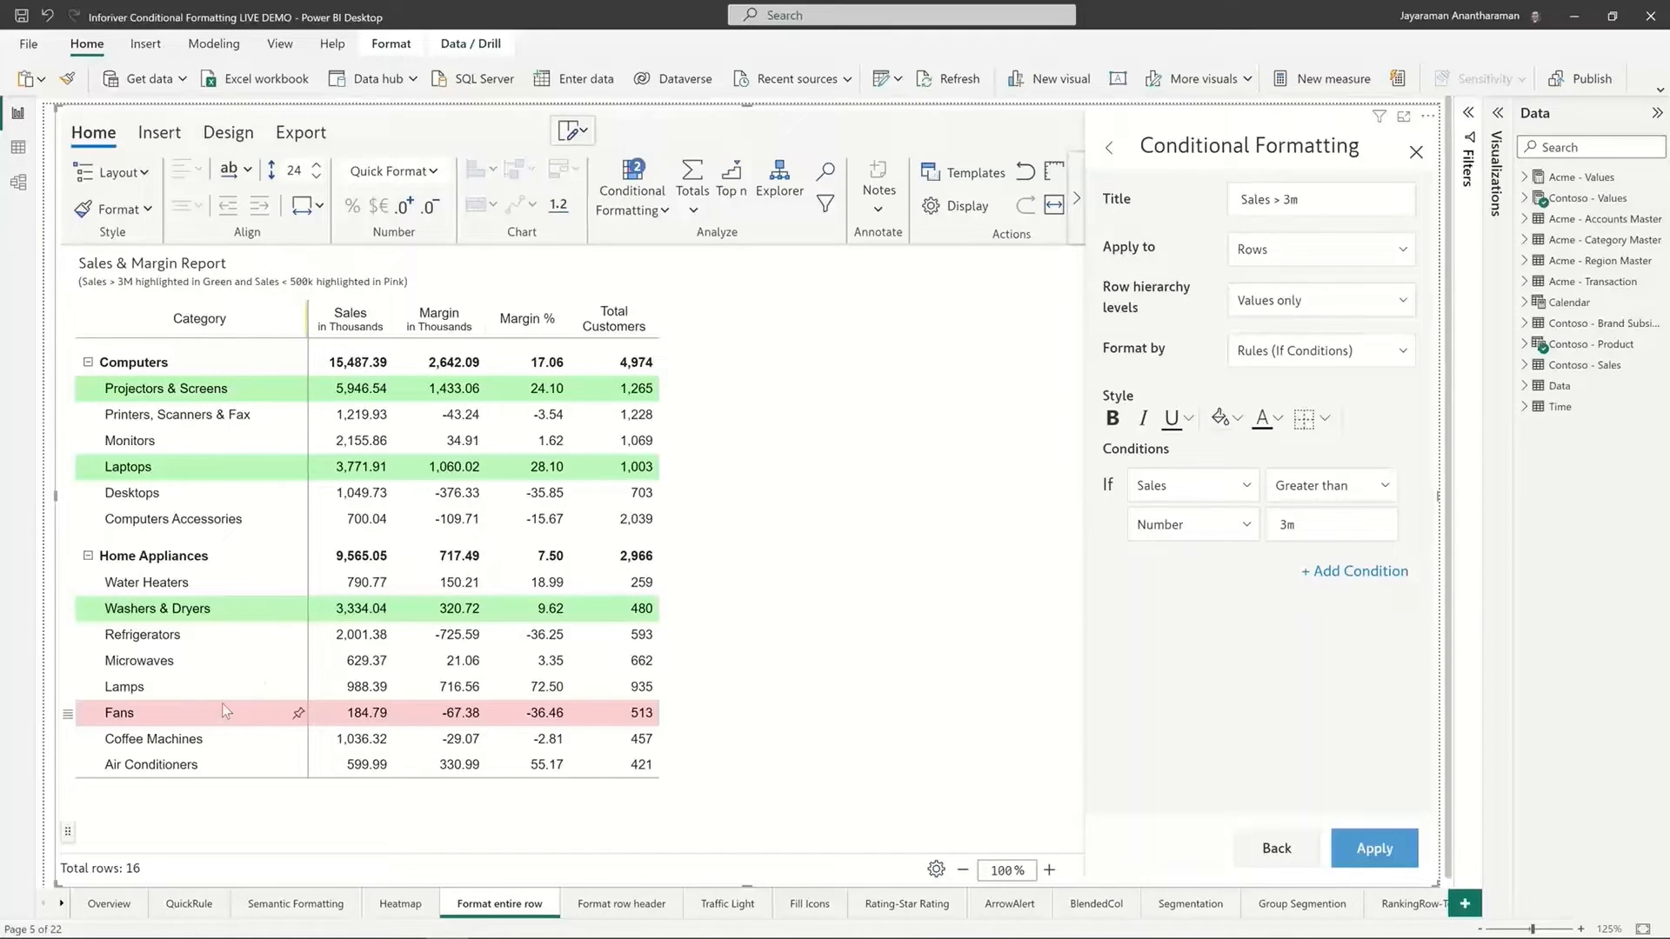
mouse_move(1278, 309)
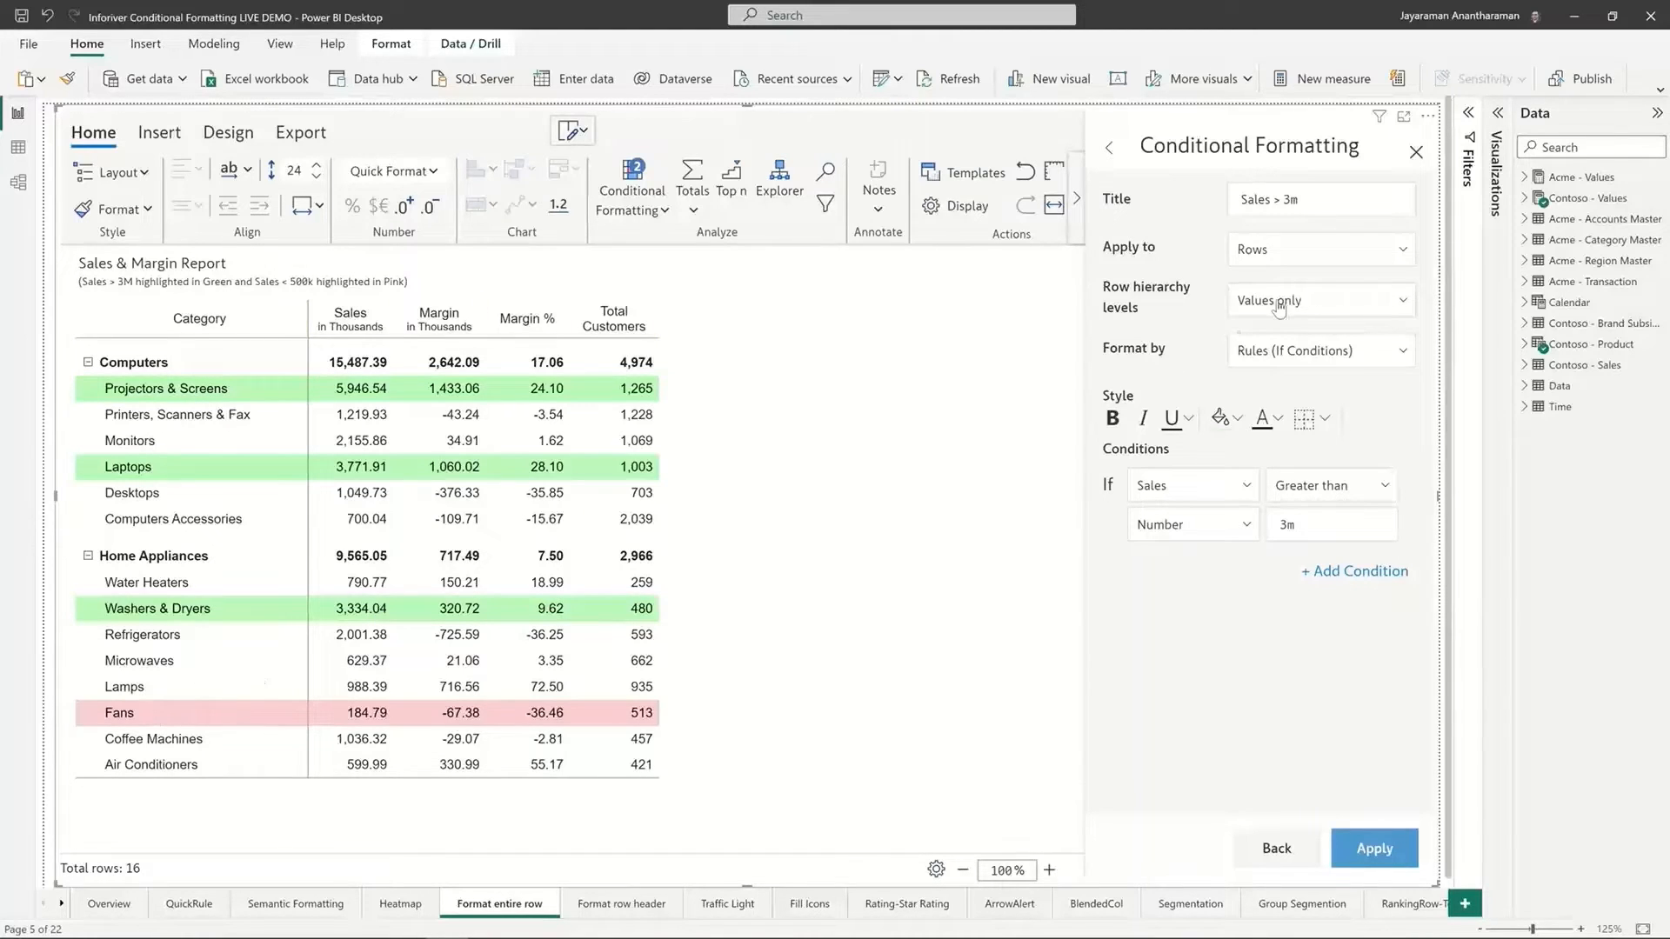
Set the 'Sales > 3m' rule's Apply to target to Row Headers.
left_click(1319, 300)
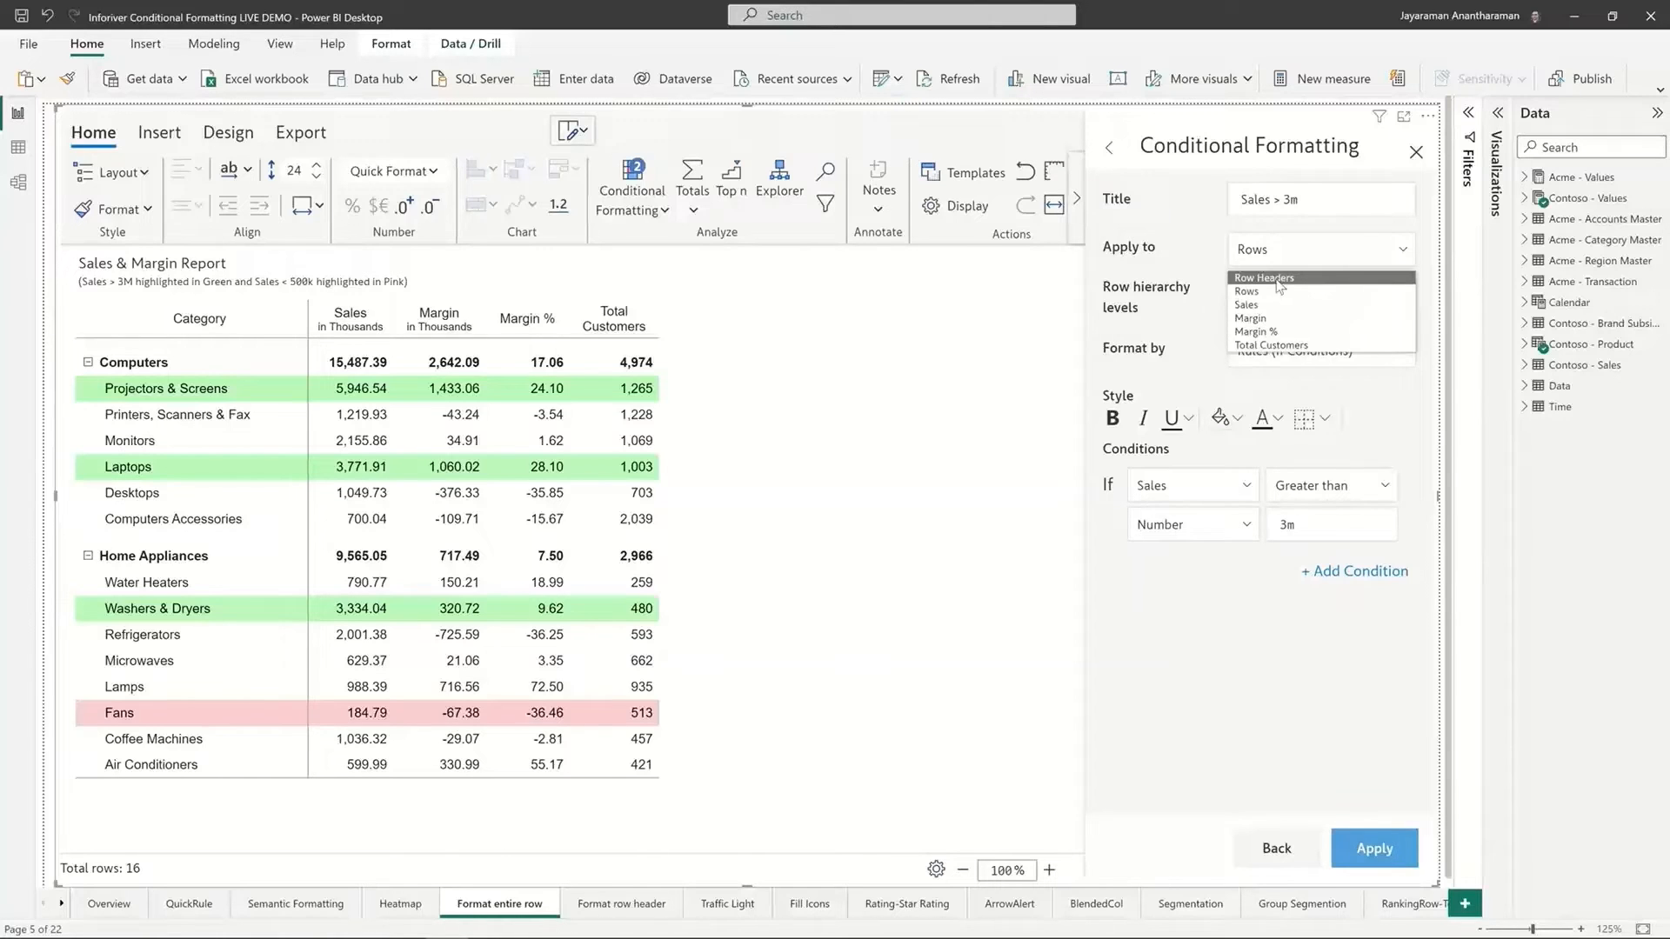
left_click(1264, 279)
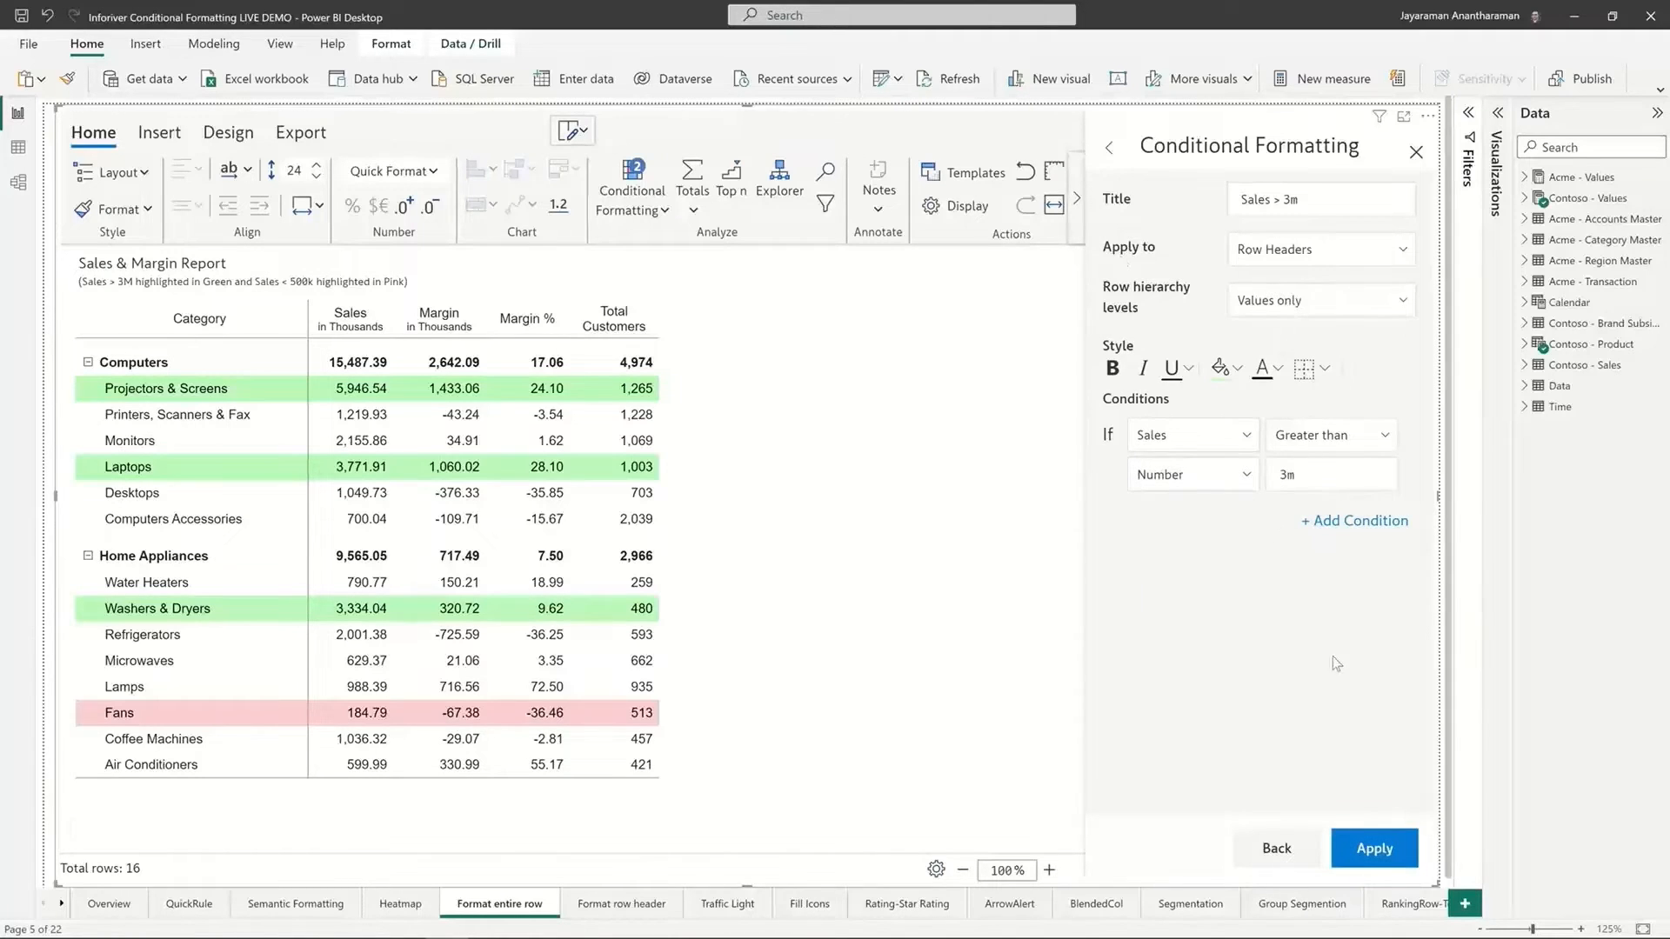
mouse_move(1374, 849)
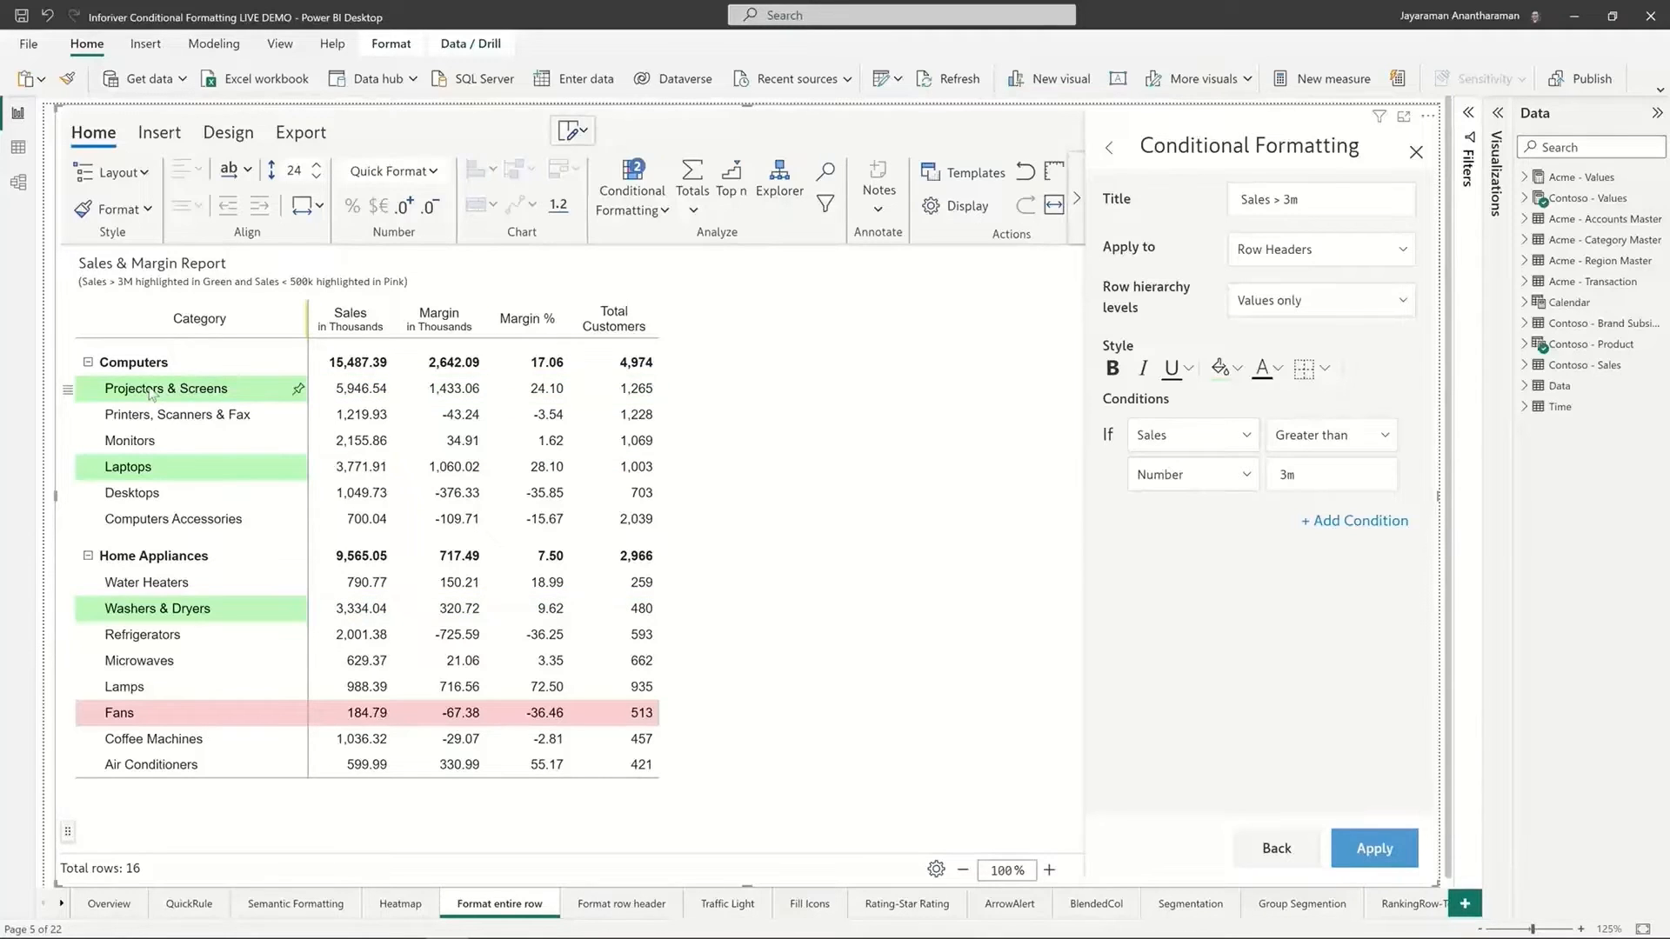
mouse_move(122, 635)
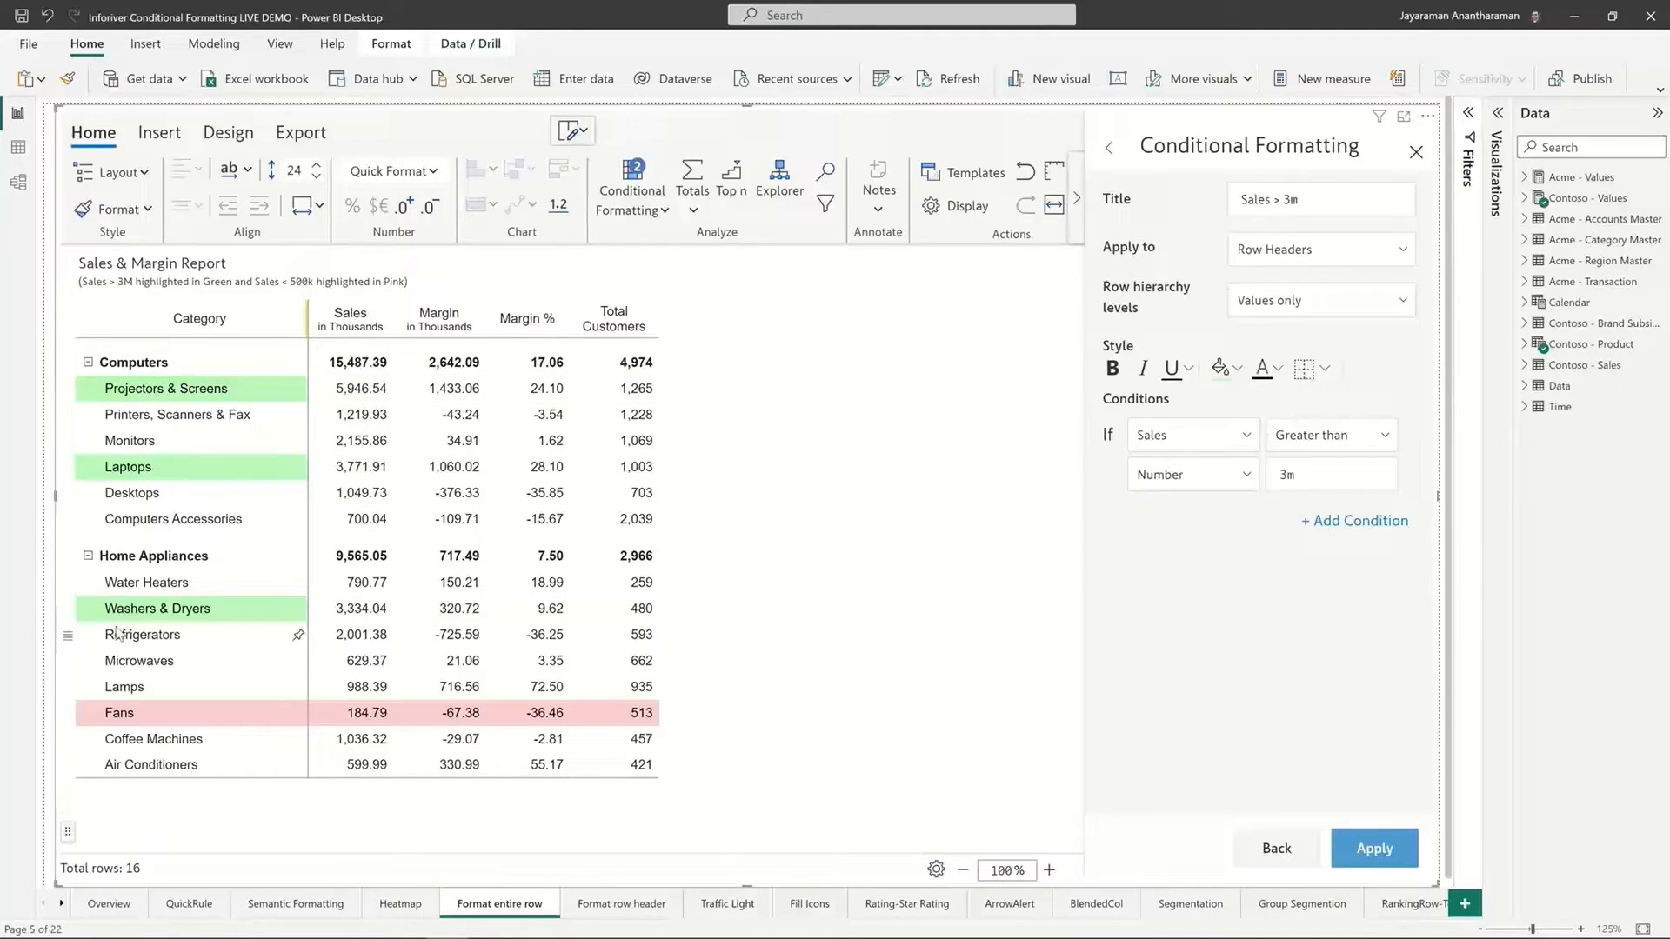
mouse_move(184, 466)
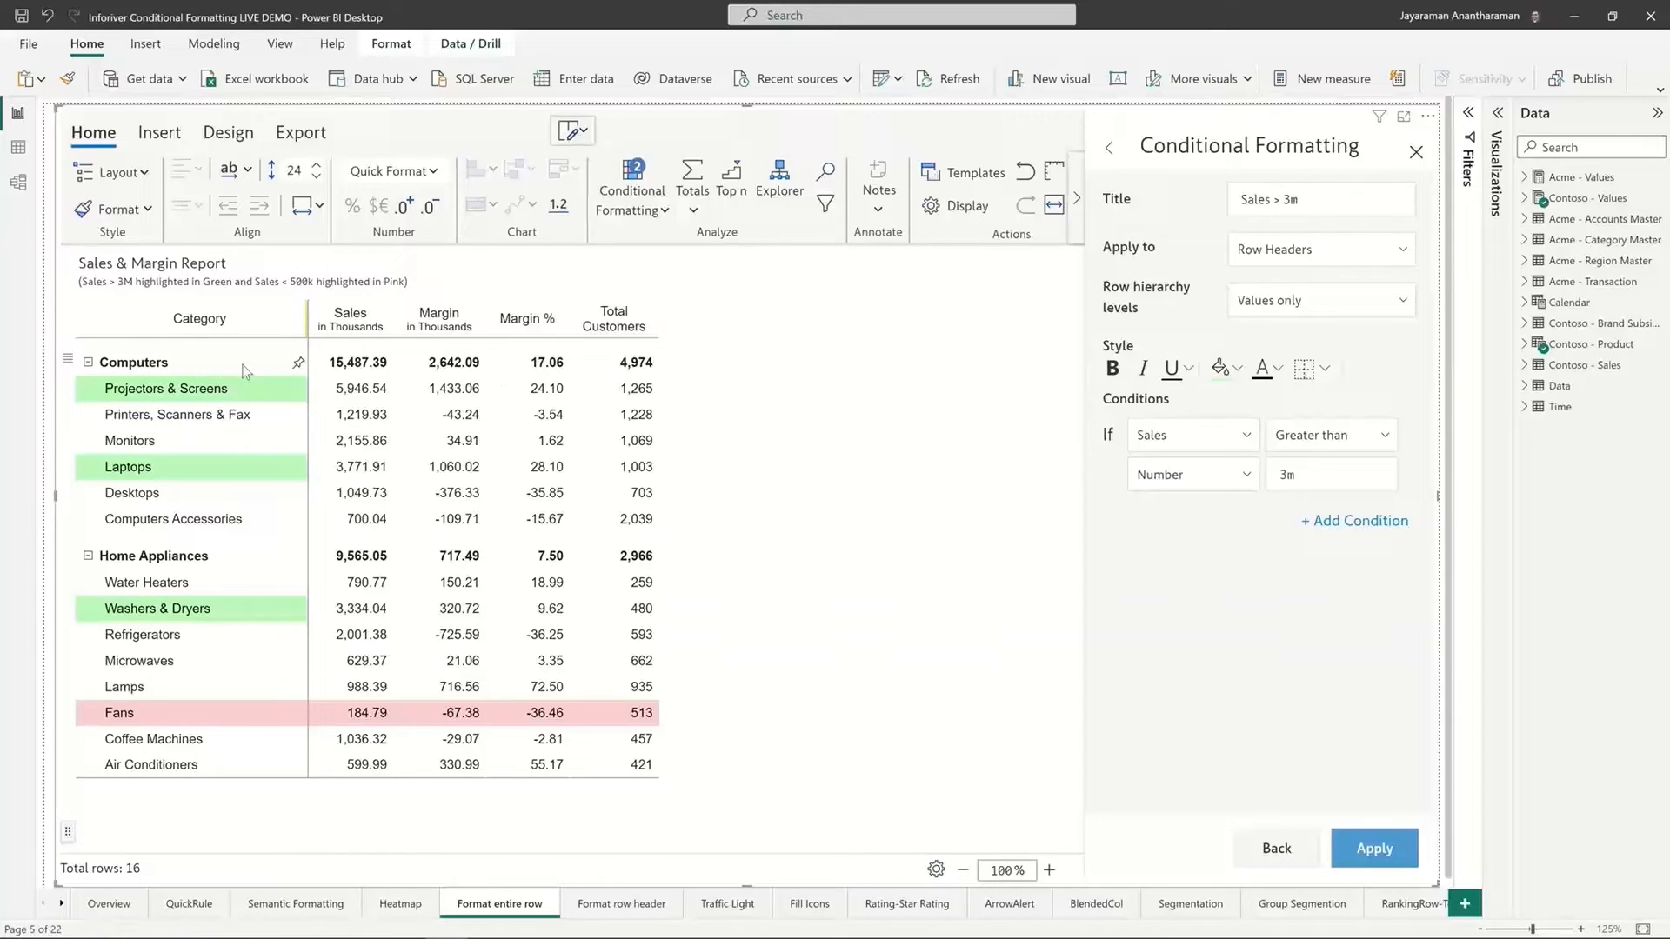
mouse_move(1211, 516)
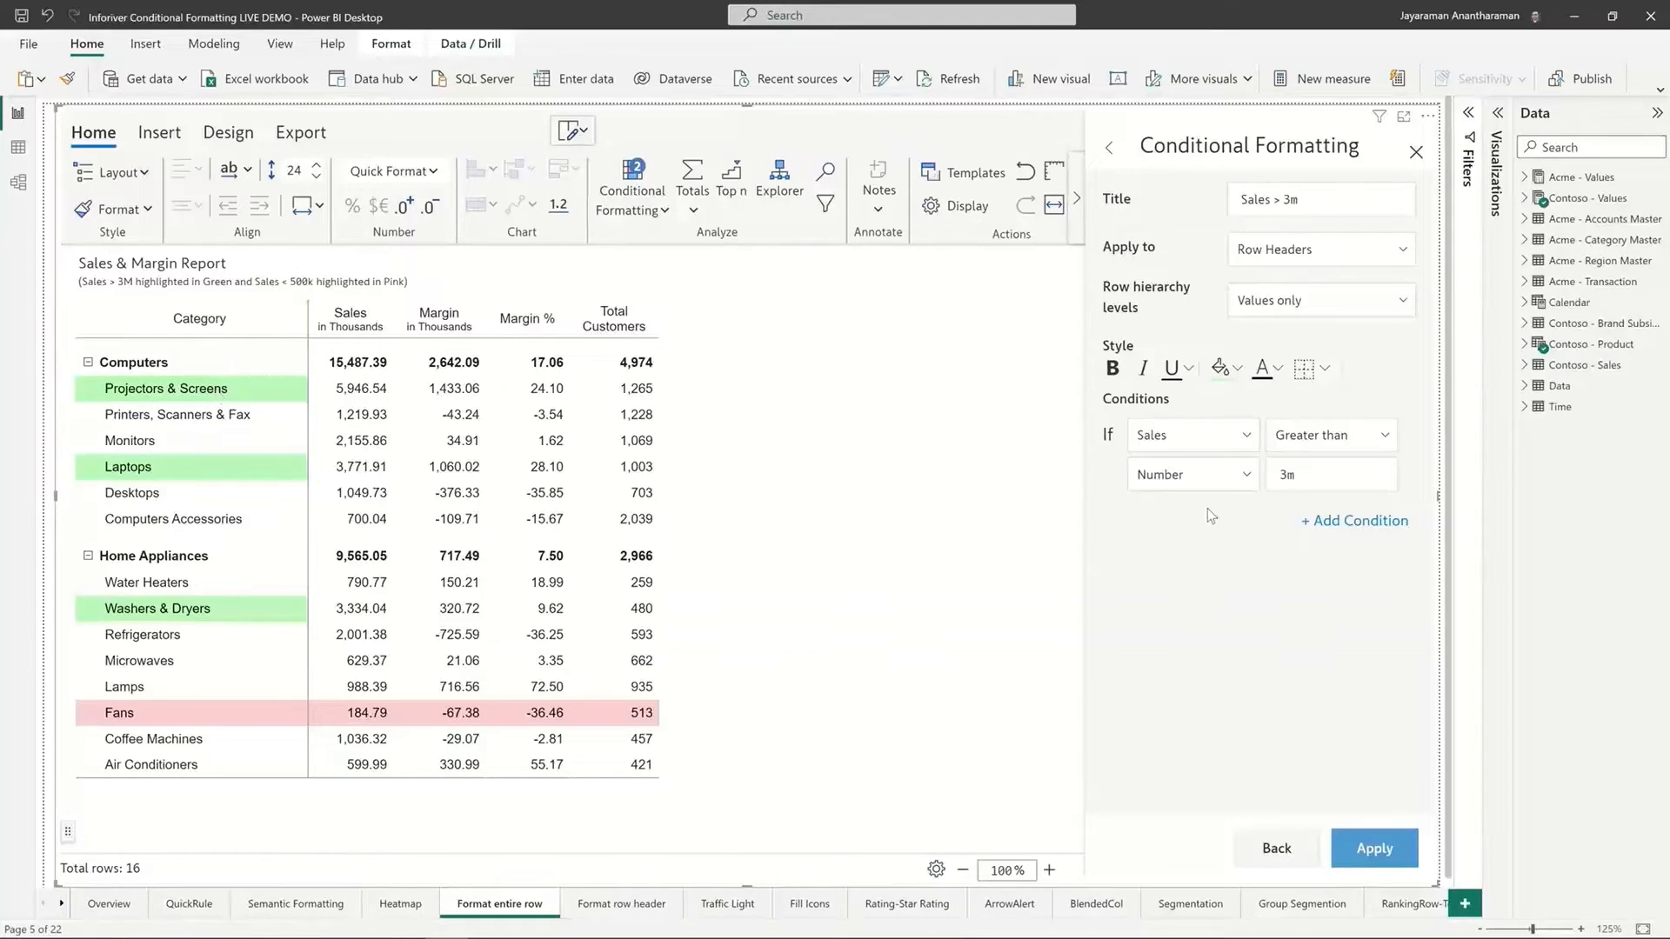
mouse_move(1218, 386)
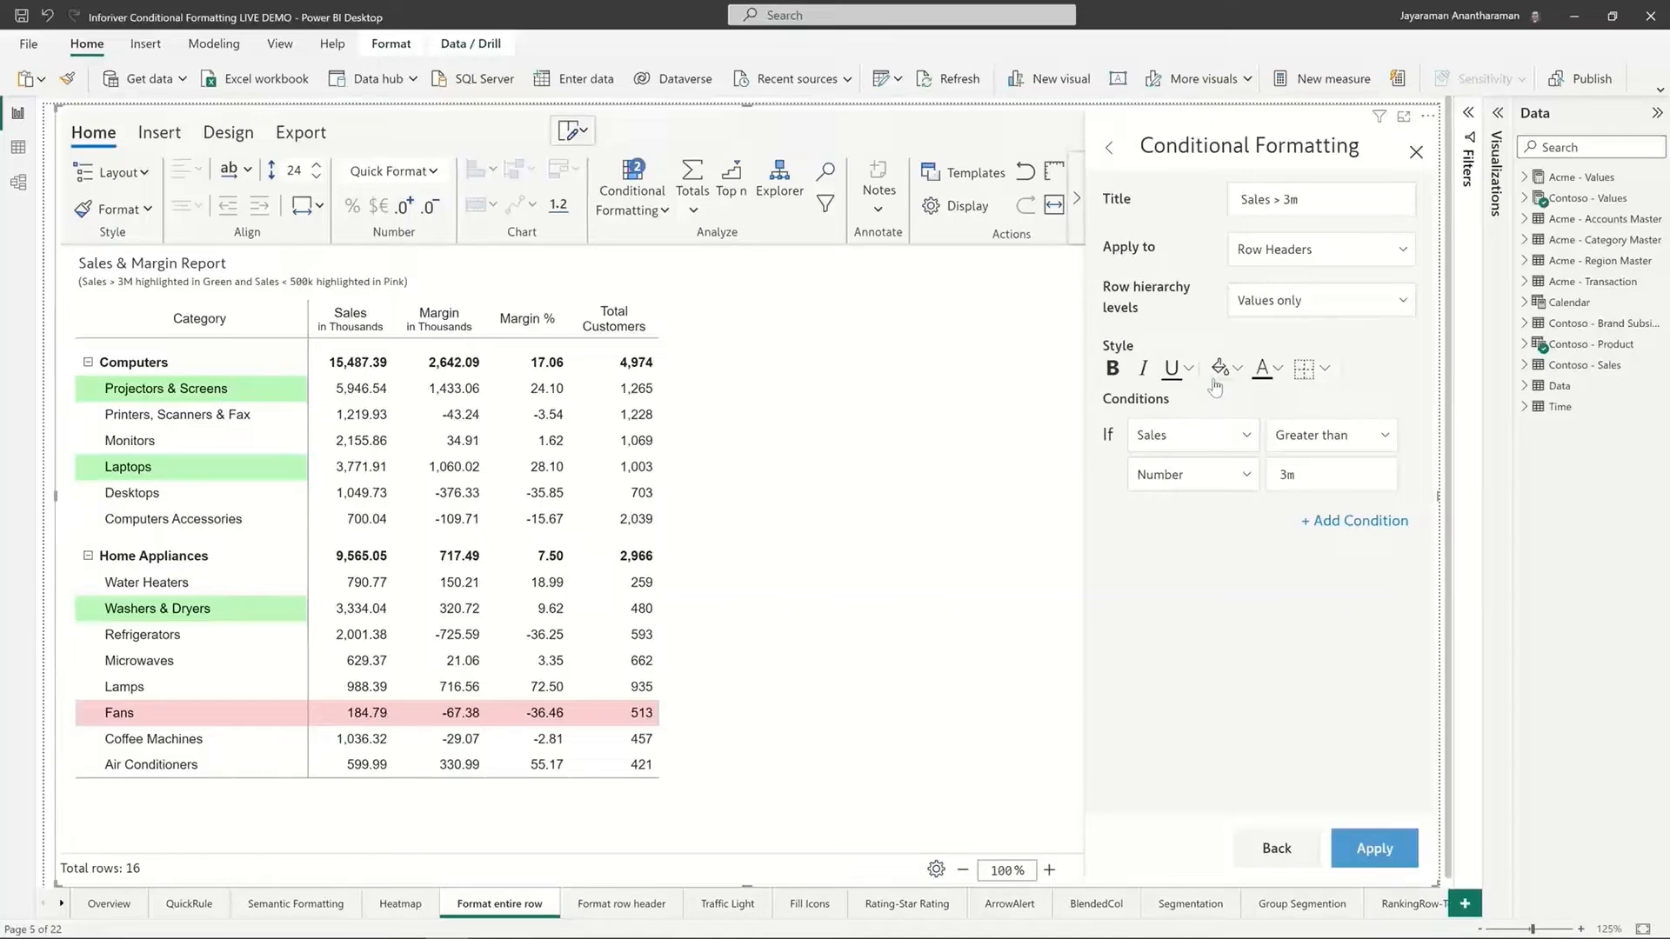
mouse_move(1192, 247)
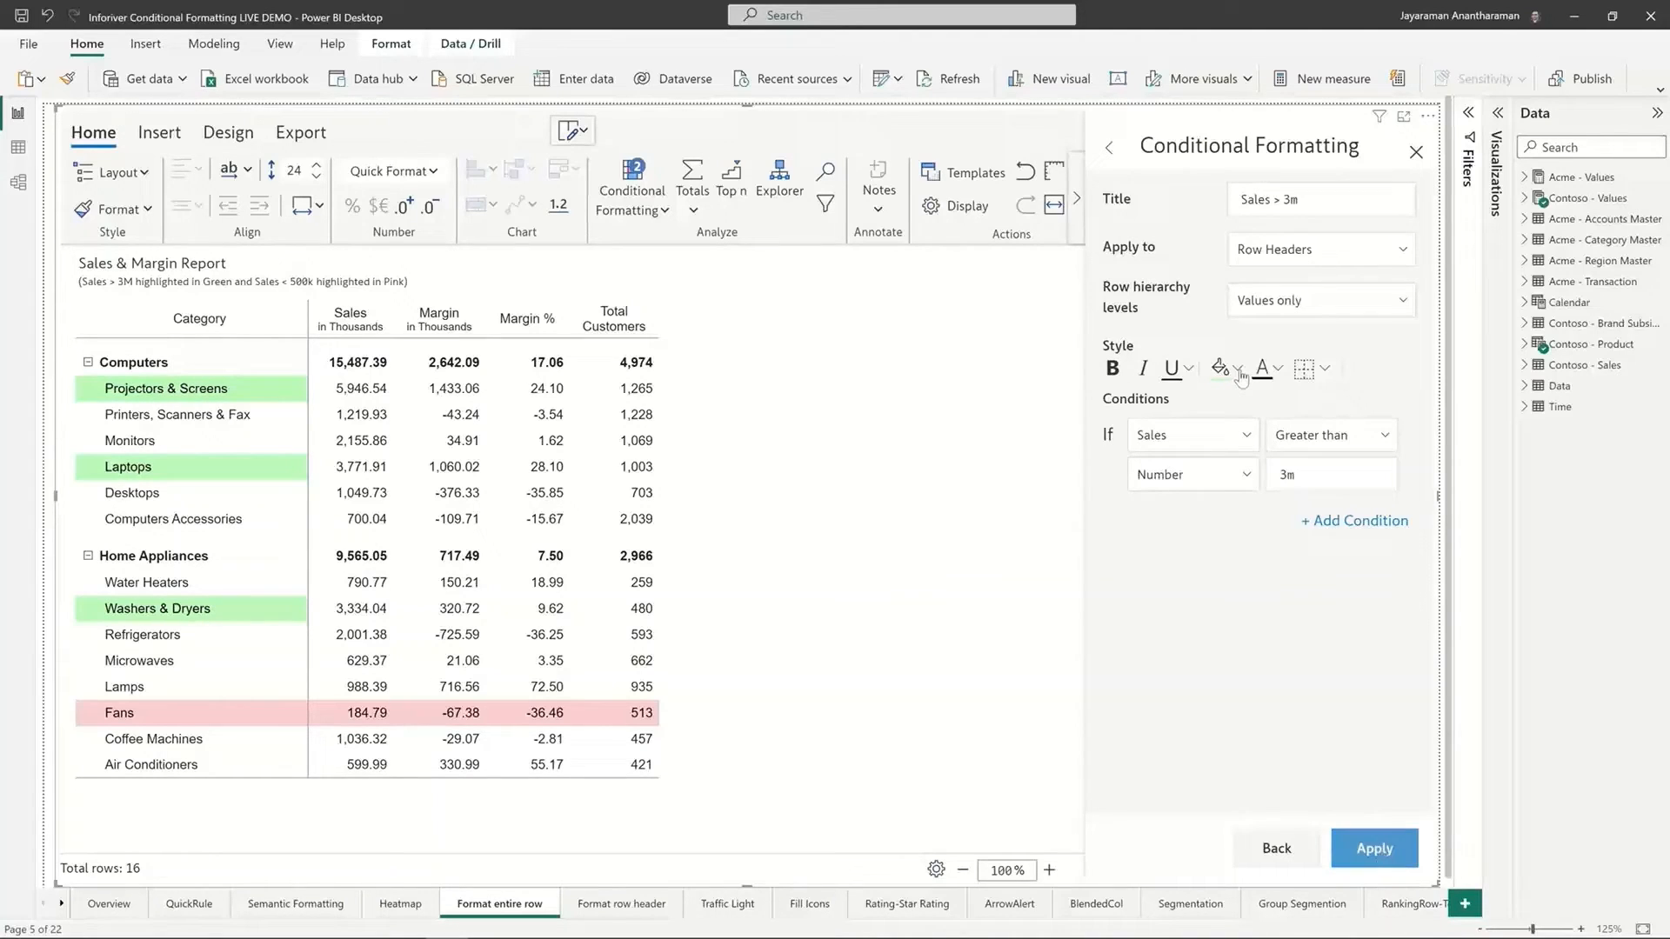
mouse_move(1268, 368)
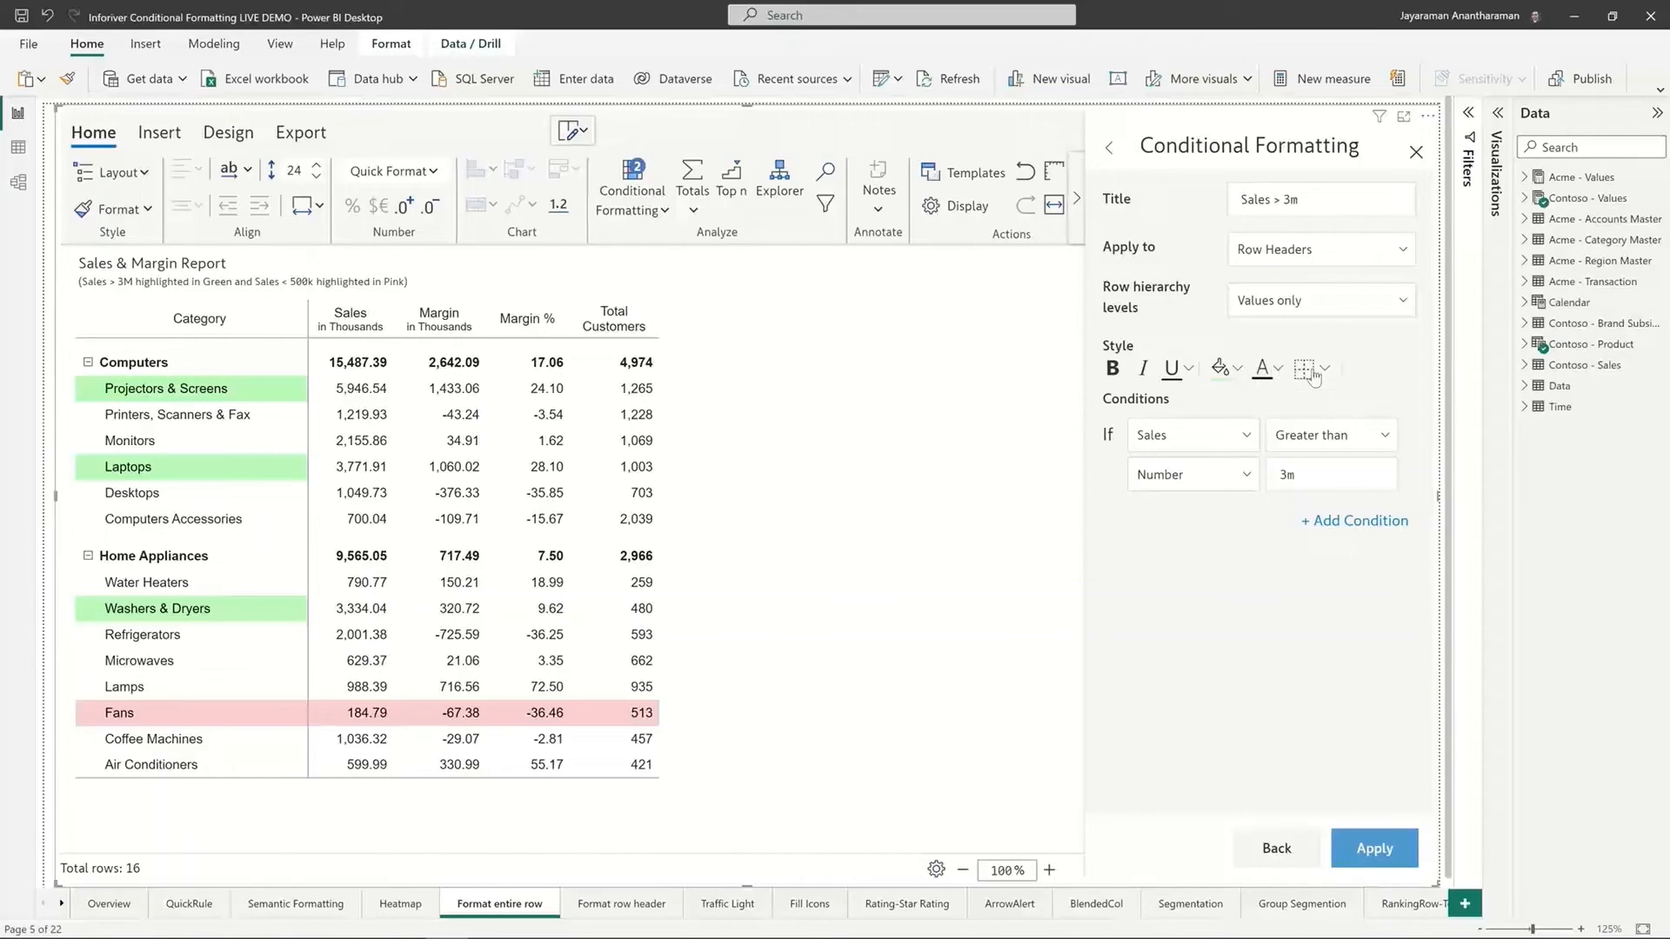
Leave border options unchanged, set the rule back to Rows, and go to the Format row header page.
left_click(1326, 369)
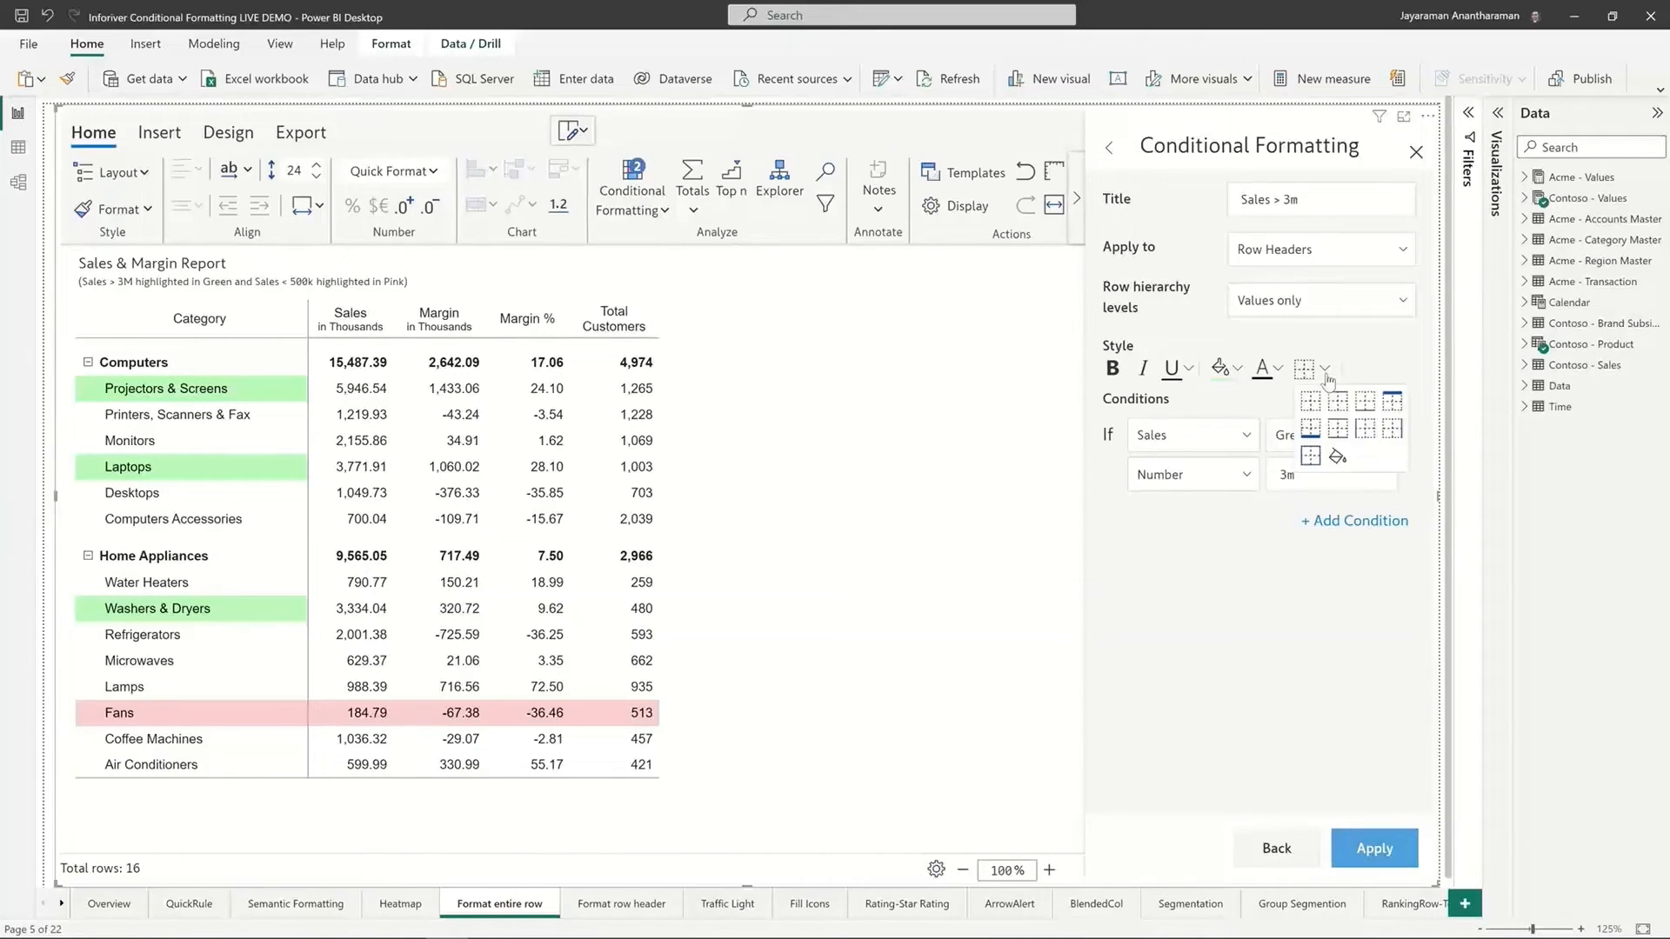
left_click(1261, 556)
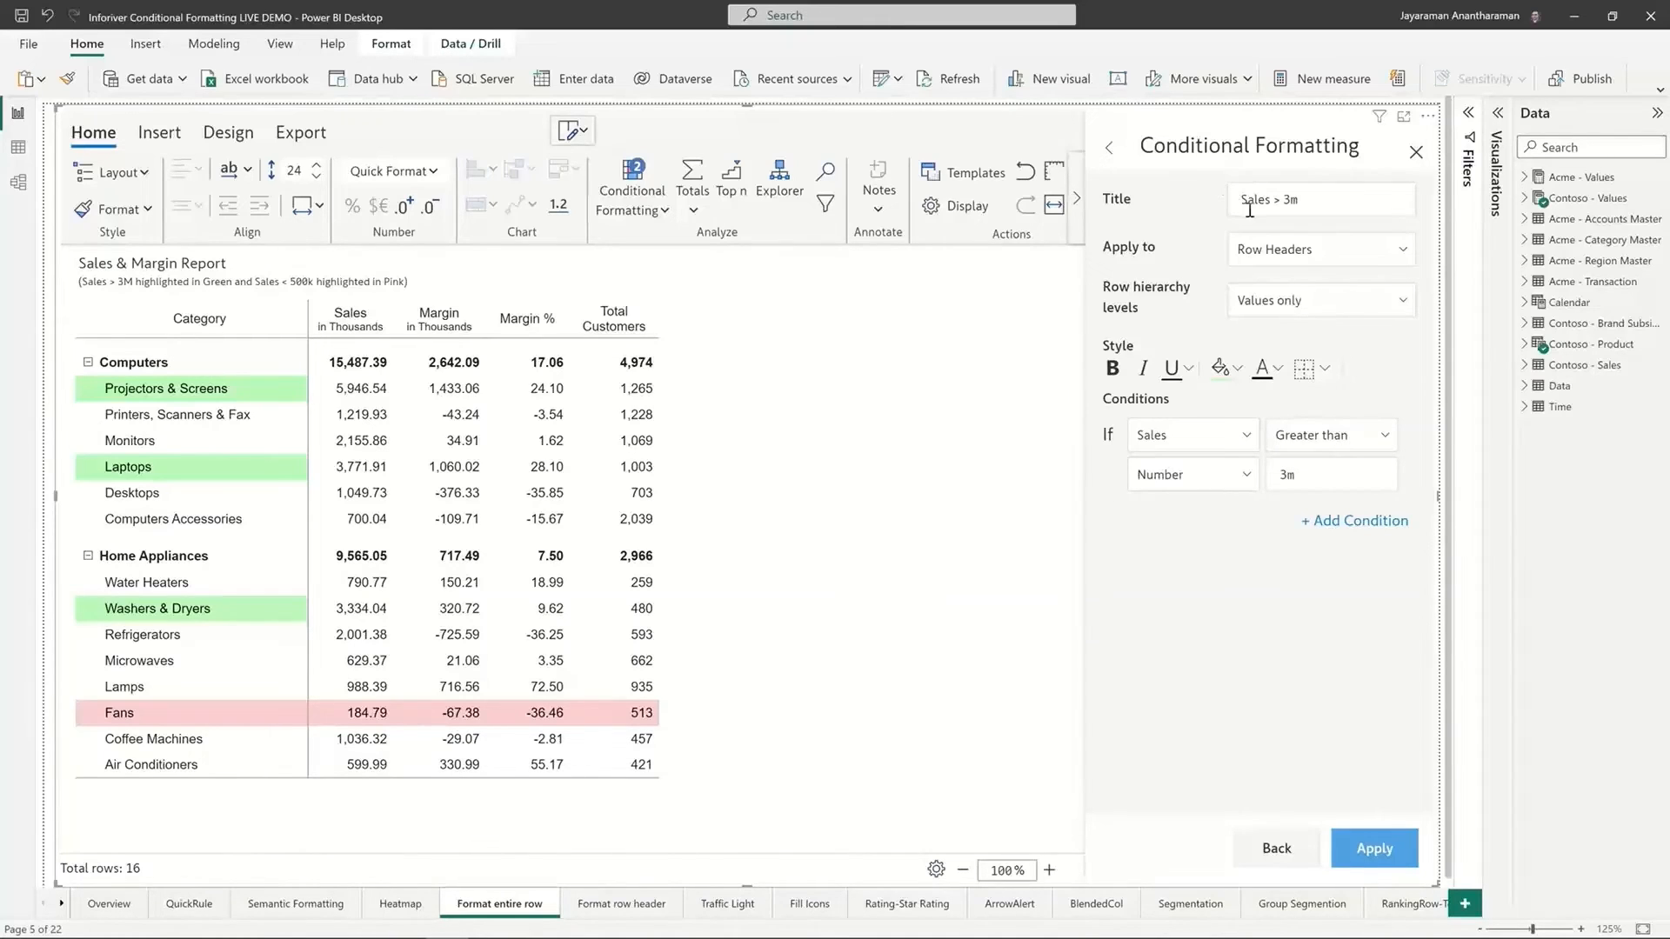
left_click(1319, 249)
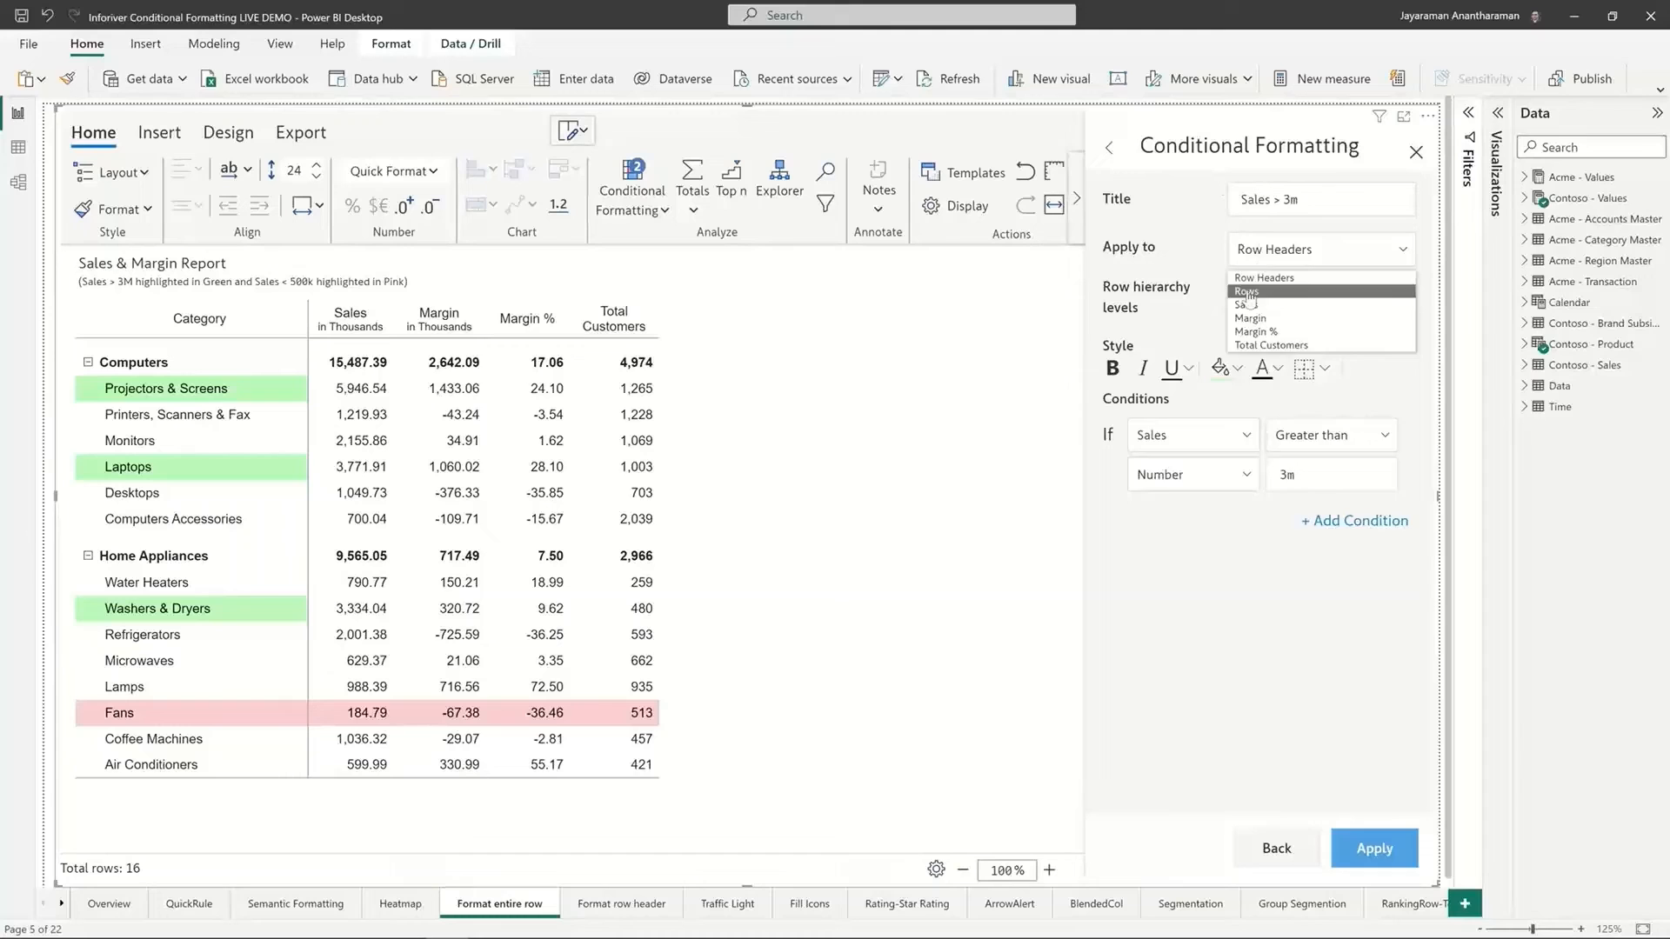
left_click(1245, 291)
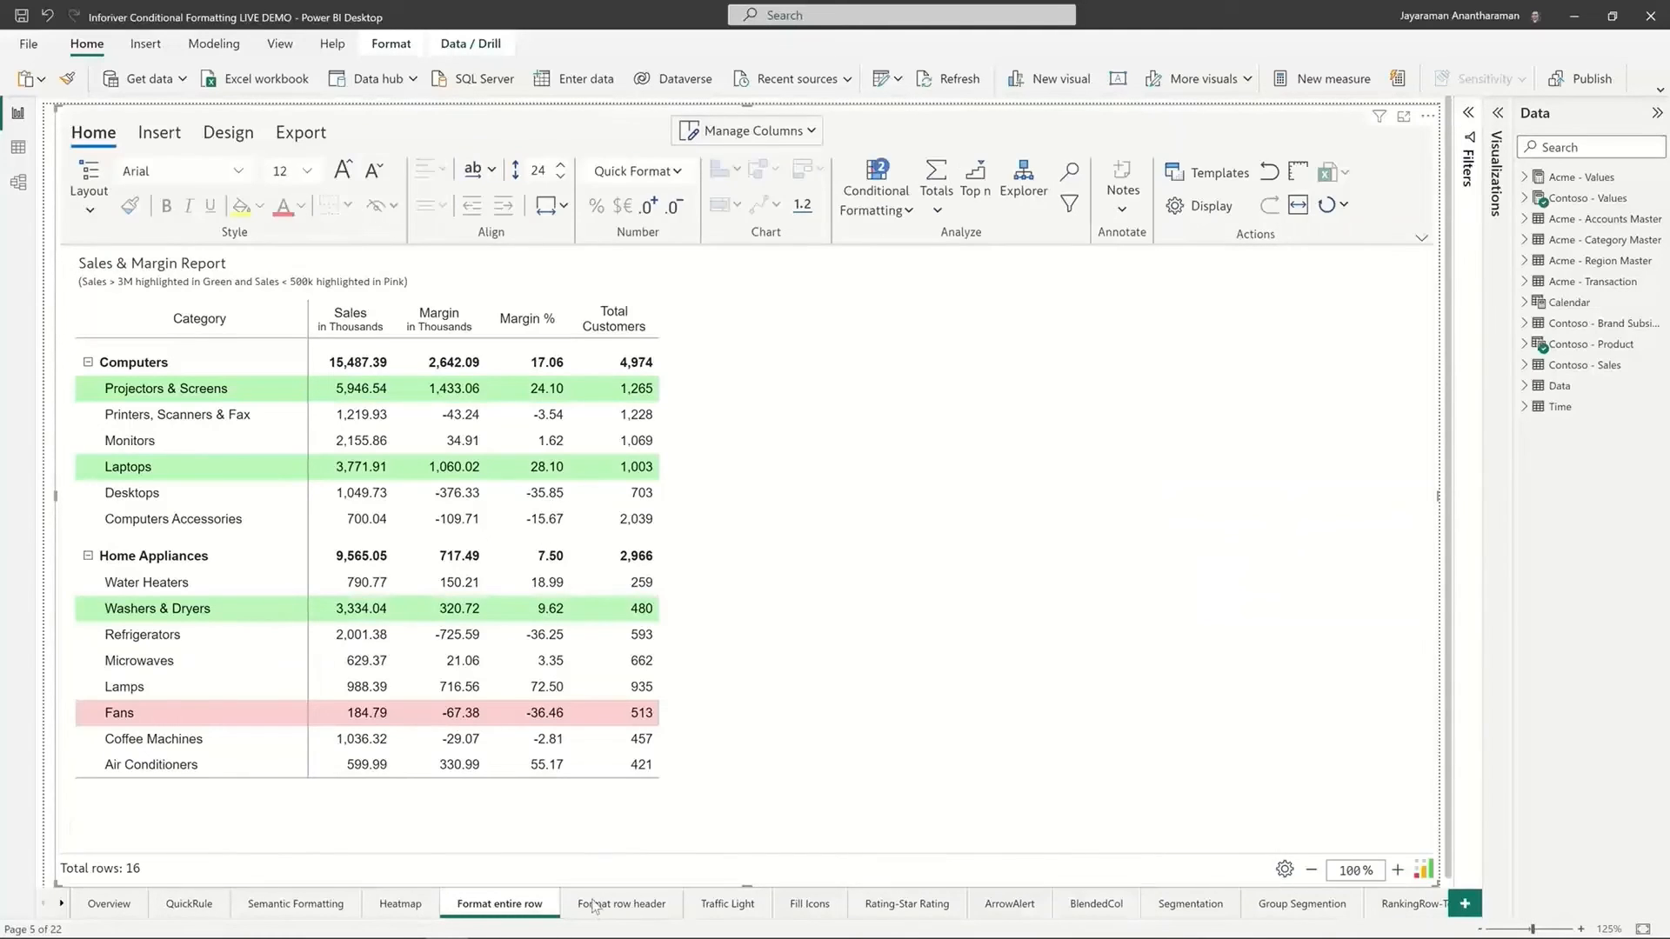
left_click(620, 903)
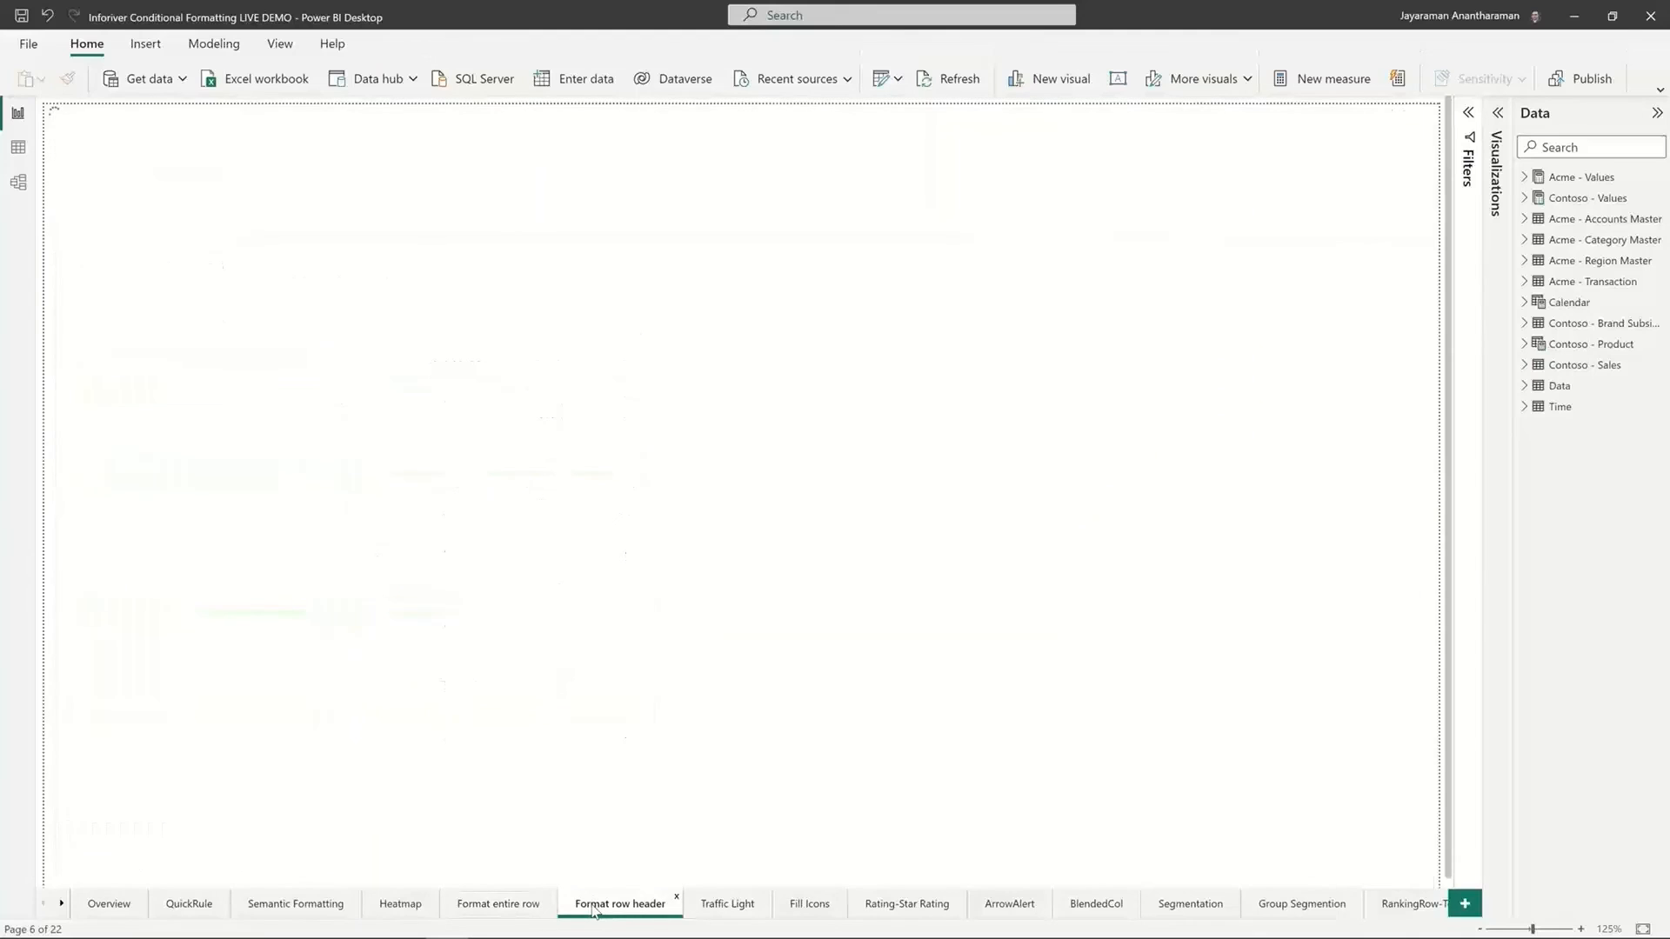